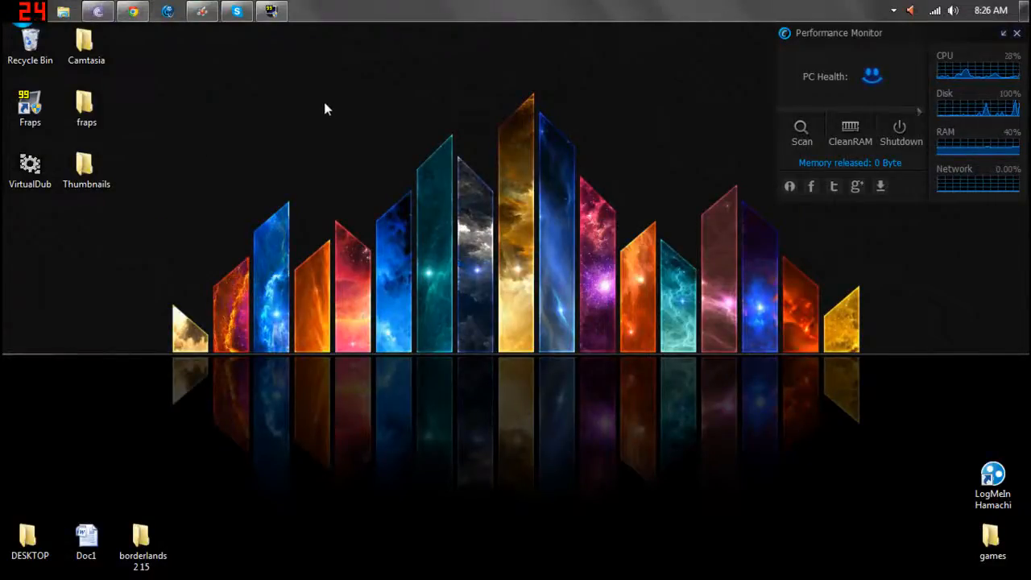
{"action": "mouse_move", "coordinate": [131, 41]}
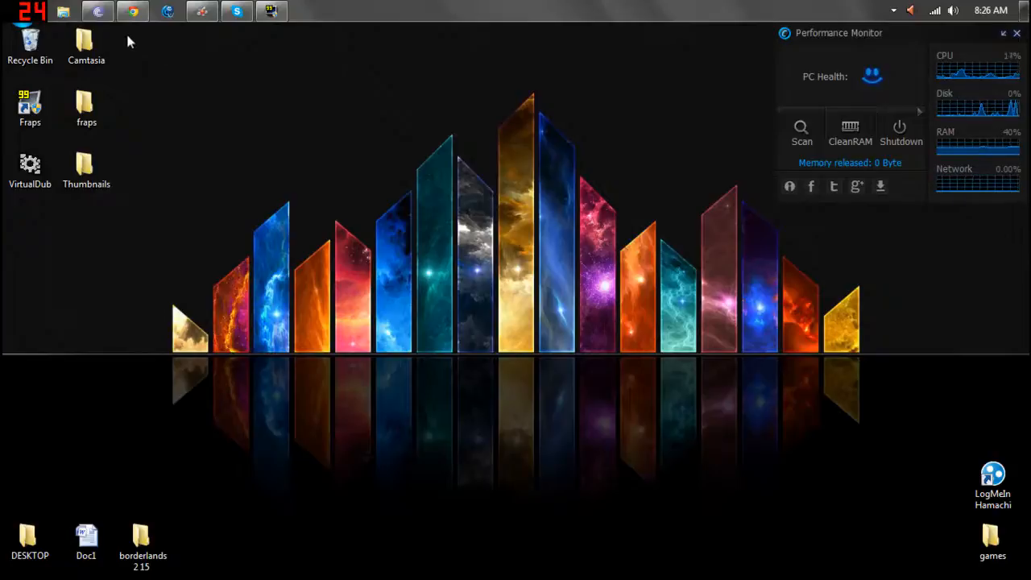
- Bring up the BitTorrent client from the taskbar with its finished torrents listed
{"action": "left_click", "coordinate": [96, 10]}
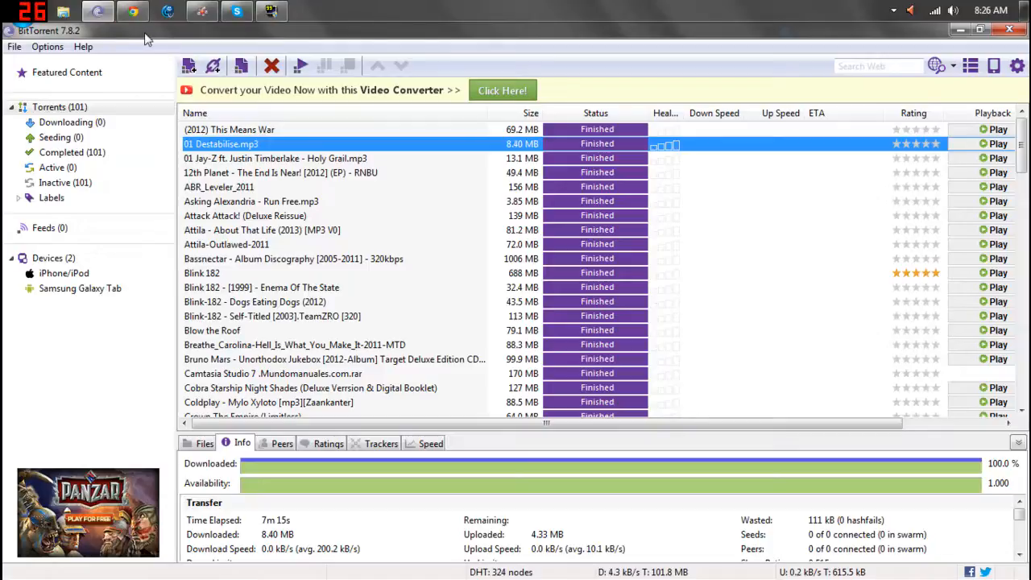
{"action": "mouse_move", "coordinate": [132, 11]}
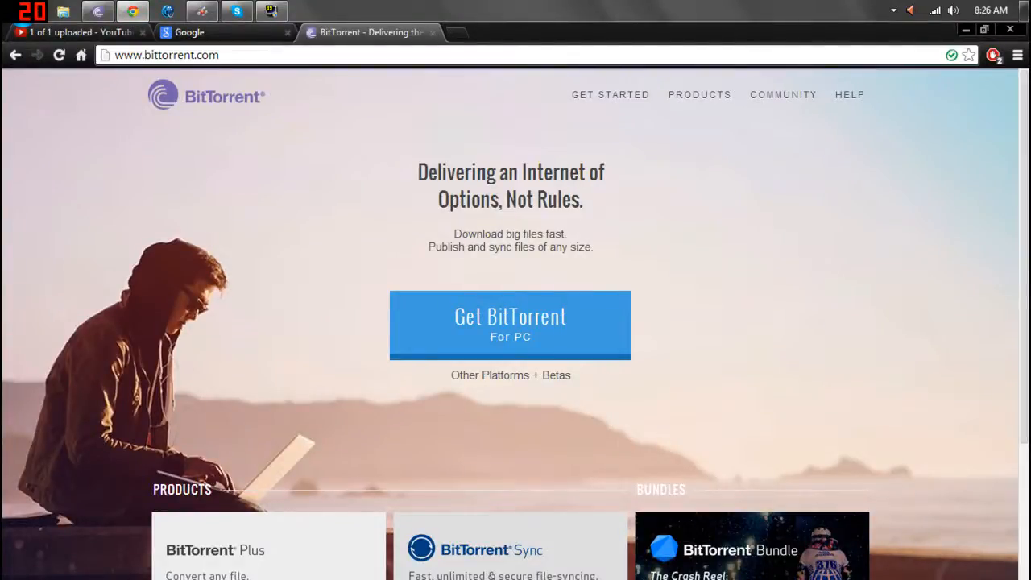
{"action": "mouse_move", "coordinate": [305, 322]}
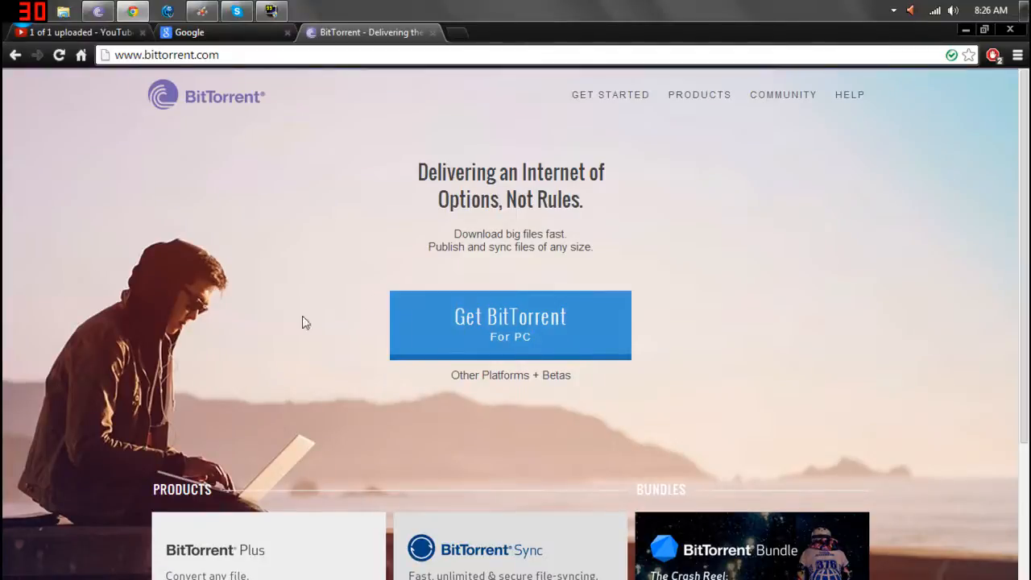
{"action": "mouse_move", "coordinate": [589, 377]}
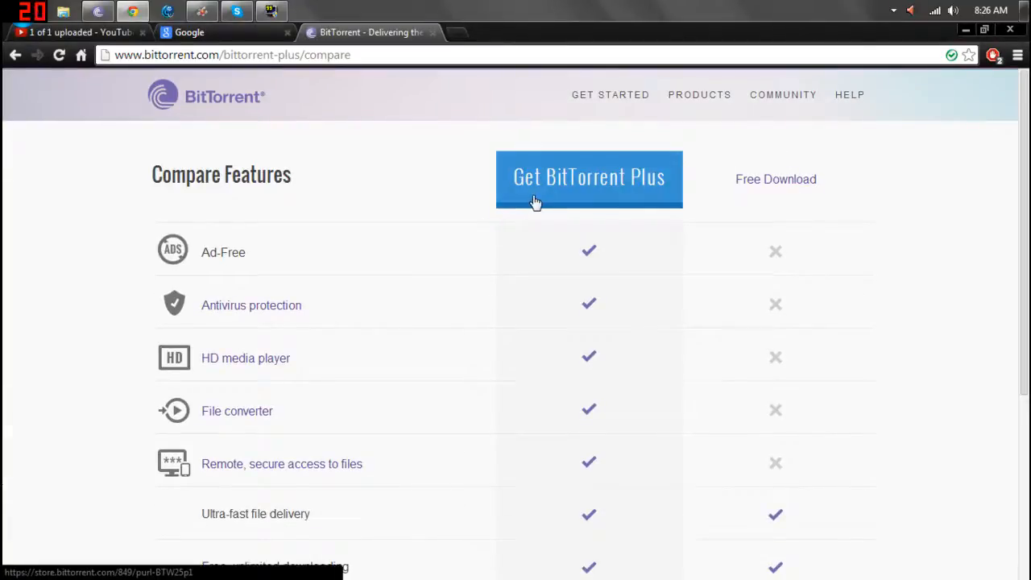
{"action": "mouse_move", "coordinate": [777, 179]}
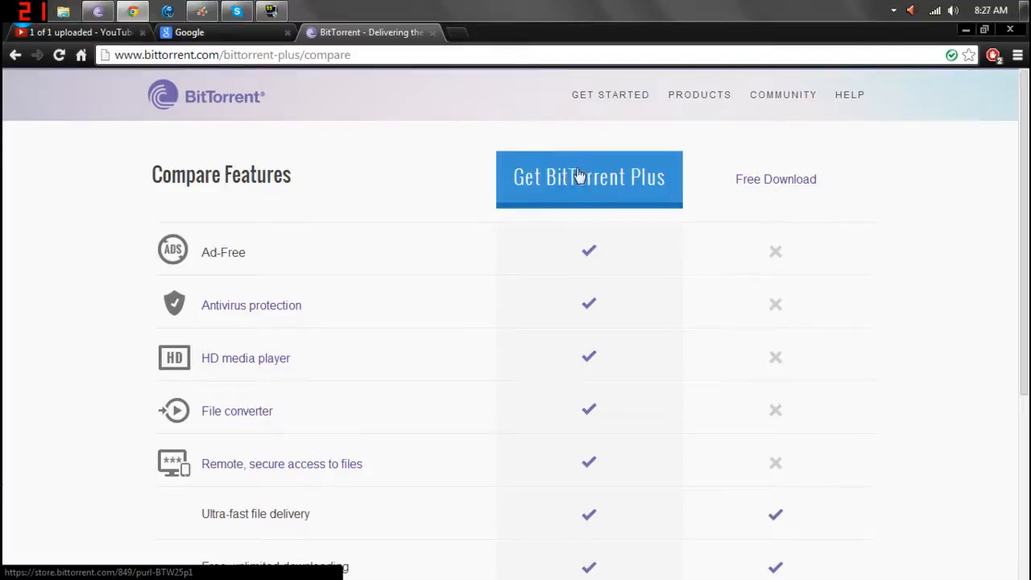
{"action": "mouse_move", "coordinate": [776, 178]}
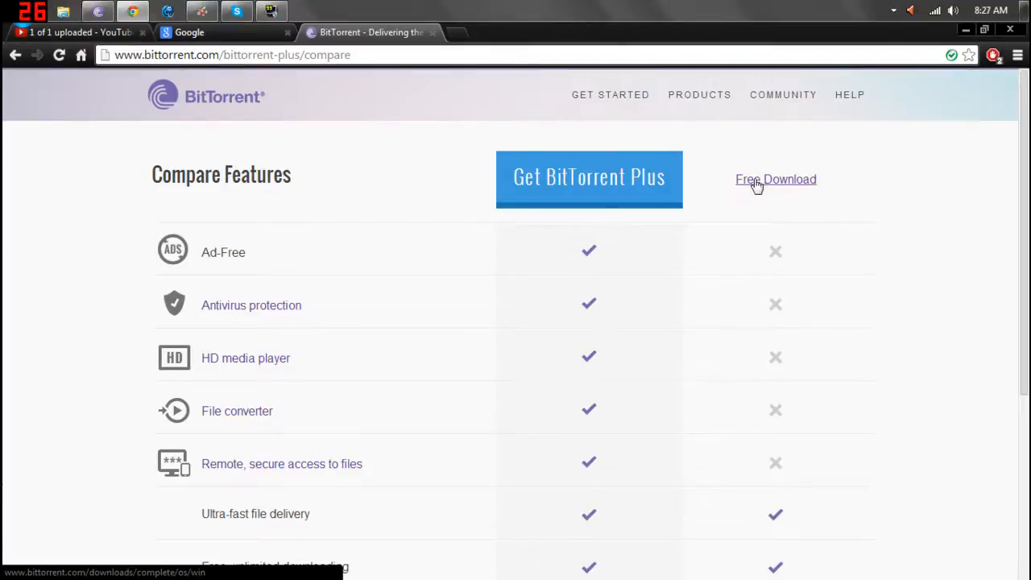
{"action": "mouse_move", "coordinate": [683, 179]}
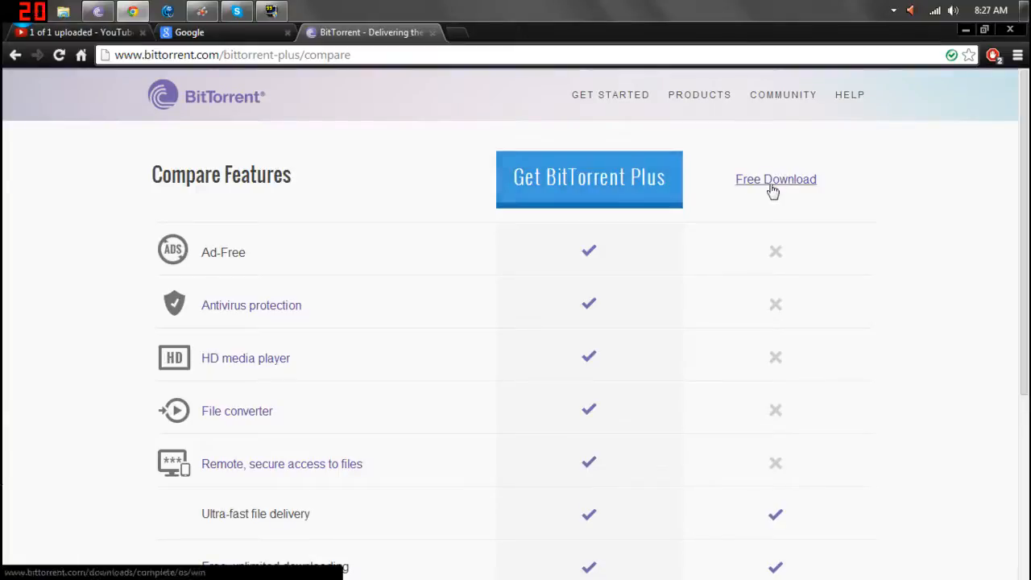
- Download the free BitTorrent installer and dismiss the email sign-up popup
{"action": "left_click", "coordinate": [775, 179]}
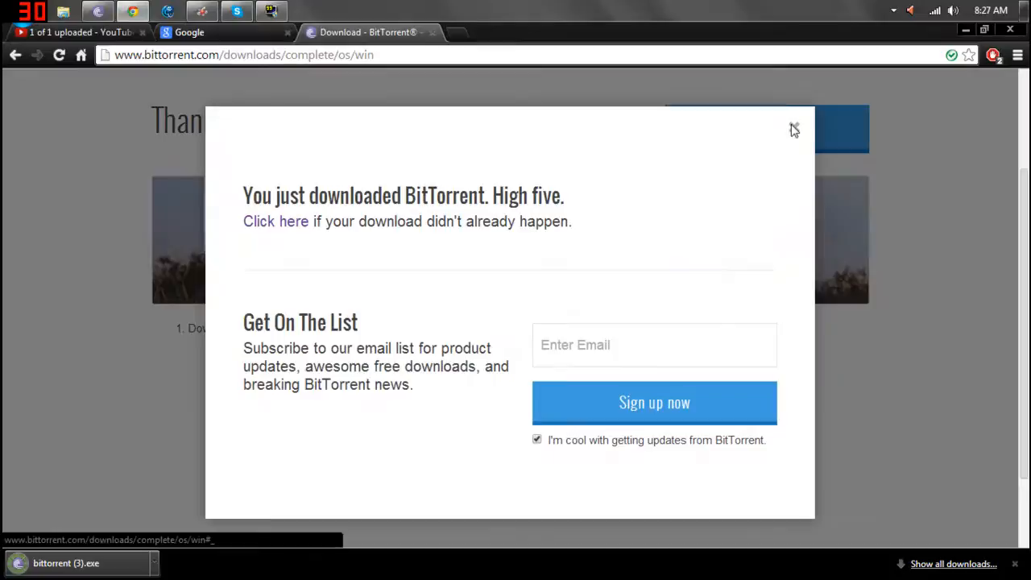
{"action": "left_click", "coordinate": [793, 129]}
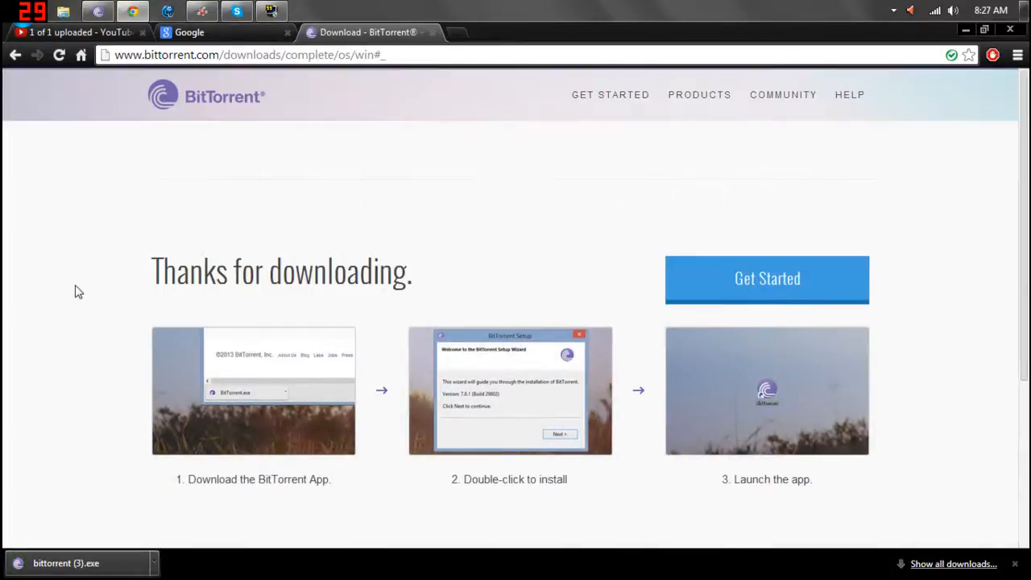
- Run the downloaded BitTorrent exe, allow it past the security warning and acknowledge the older-version message
{"action": "scroll", "scroll_direction": "down", "scroll_amount": 3}
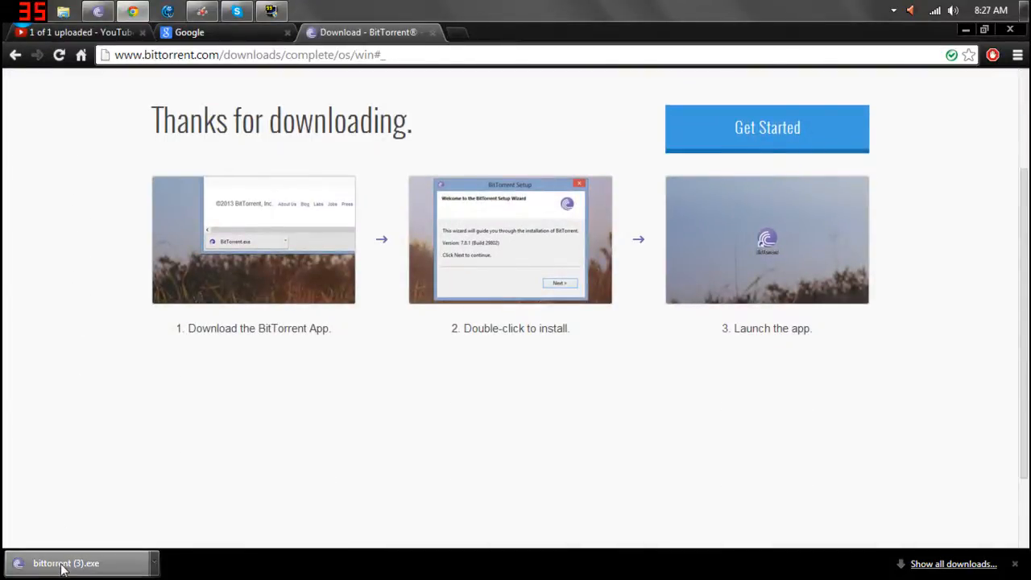
{"action": "left_click", "coordinate": [66, 564]}
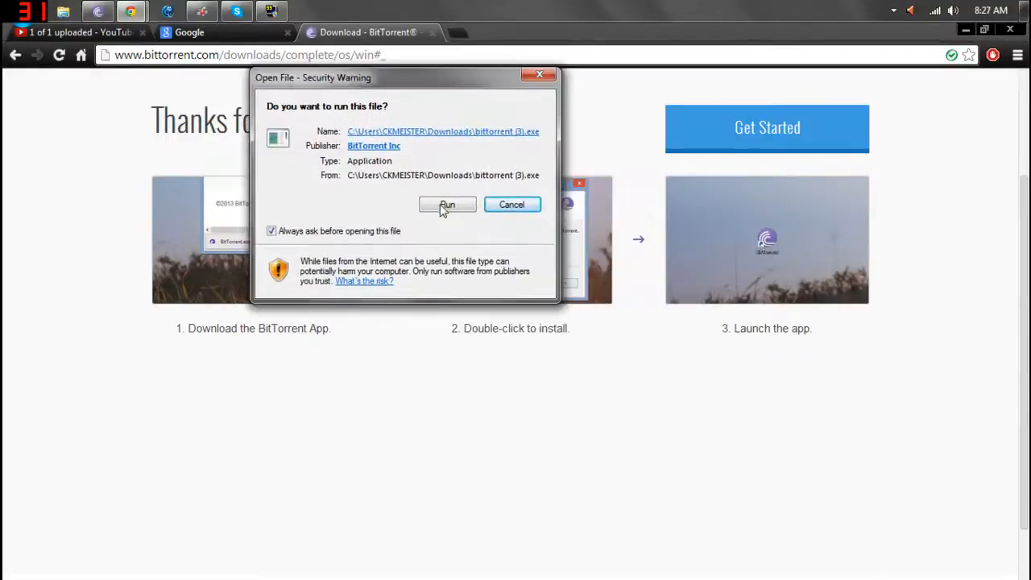
{"action": "left_click", "coordinate": [448, 204]}
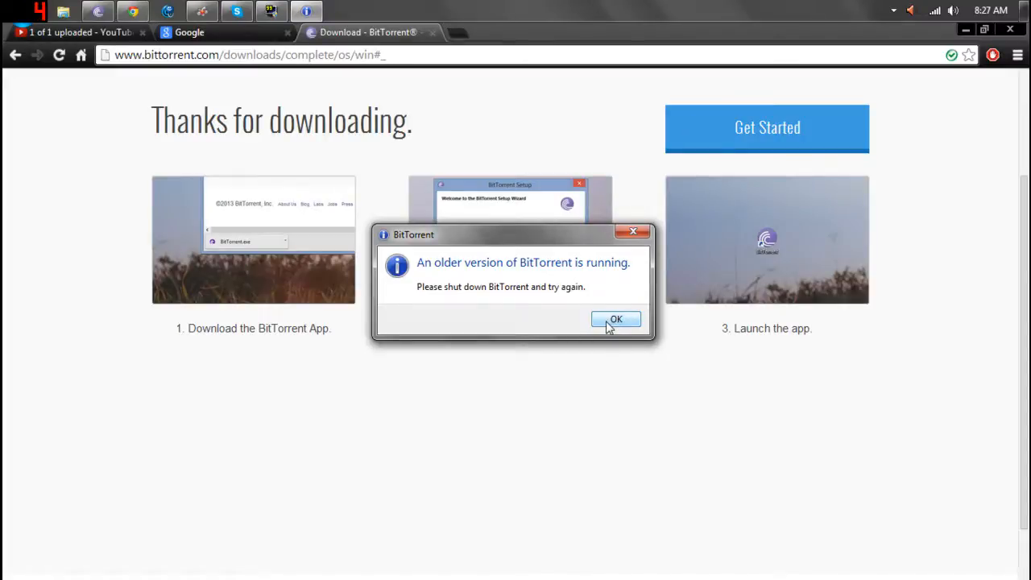
{"action": "left_click", "coordinate": [616, 319]}
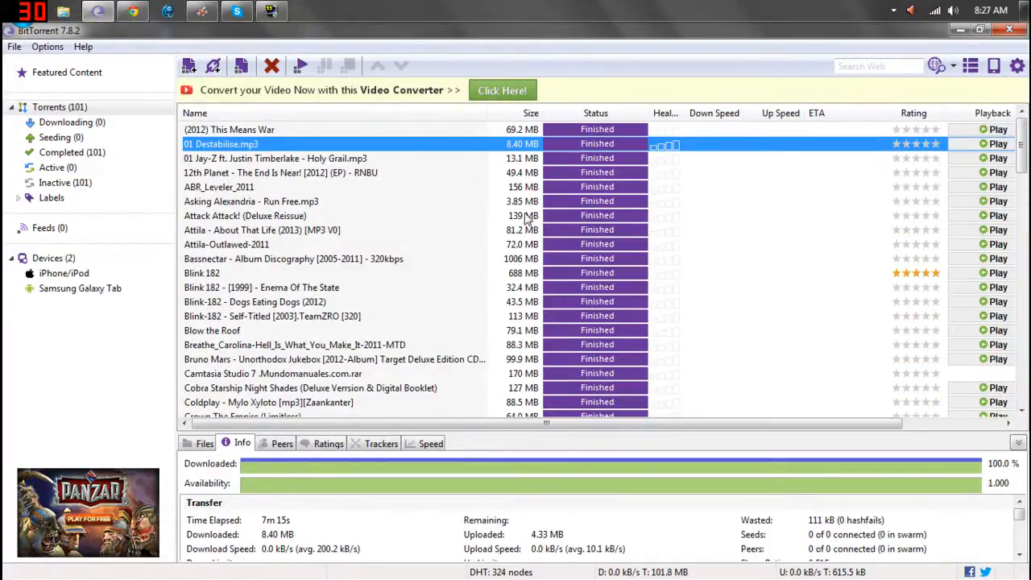
{"action": "mouse_move", "coordinate": [471, 145]}
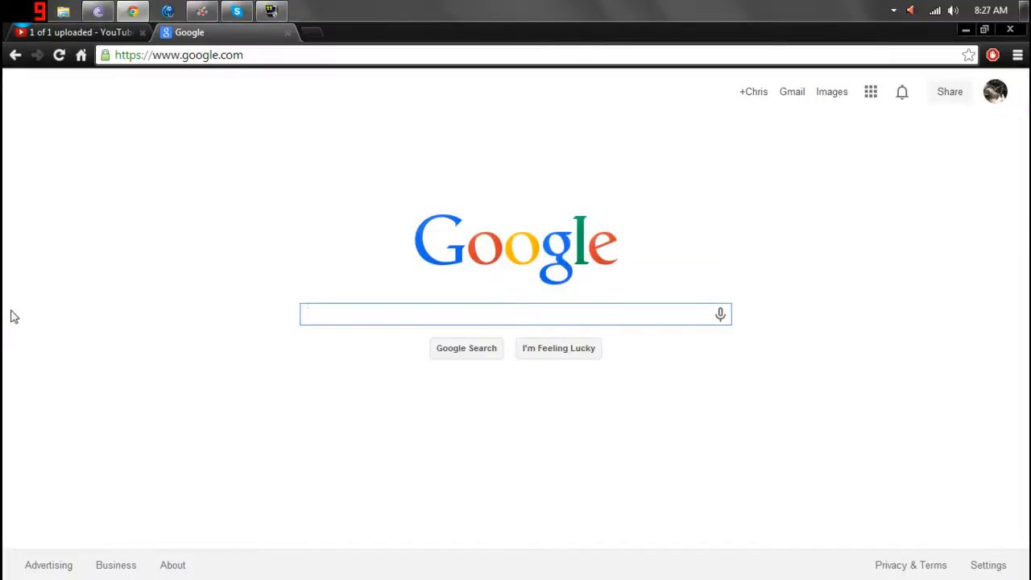
{"action": "mouse_move", "coordinate": [178, 294]}
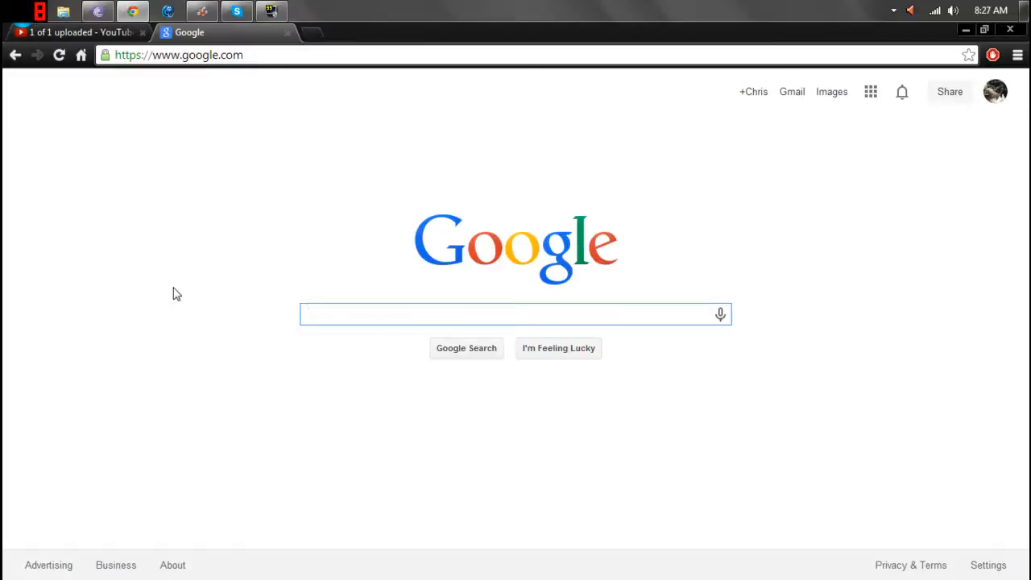
- Search Google for 'plus 44 band tpb' and open the Pirate Bay When Your Heart Stops Beating result
{"action": "type", "text": "p"}
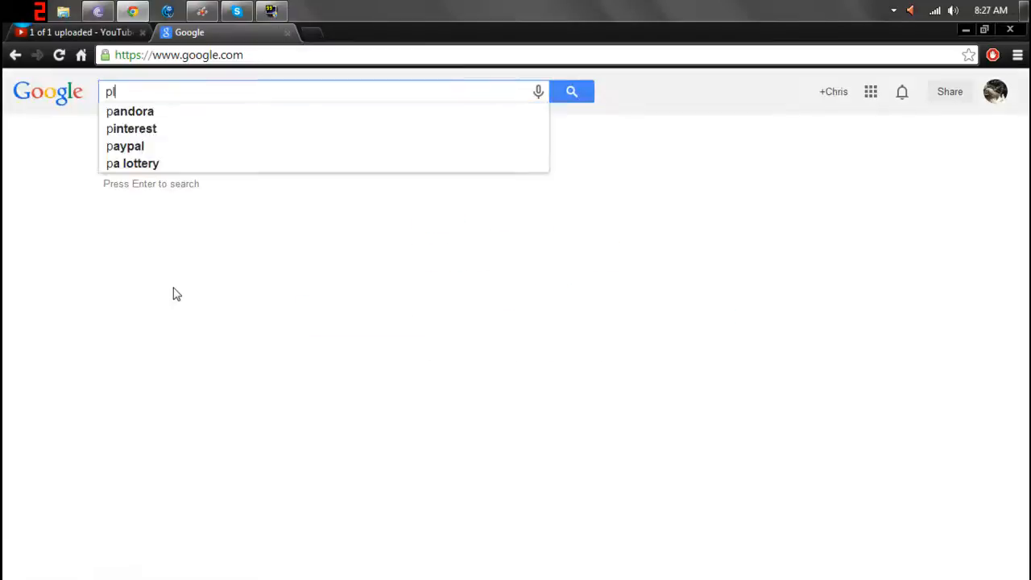
{"action": "type", "text": "us"}
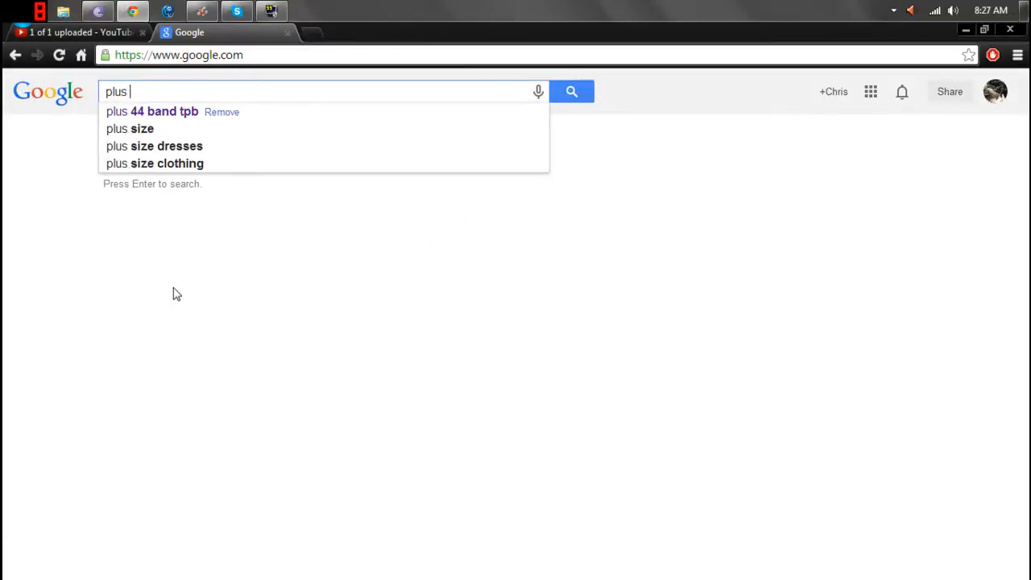
{"action": "left_click", "coordinate": [152, 112]}
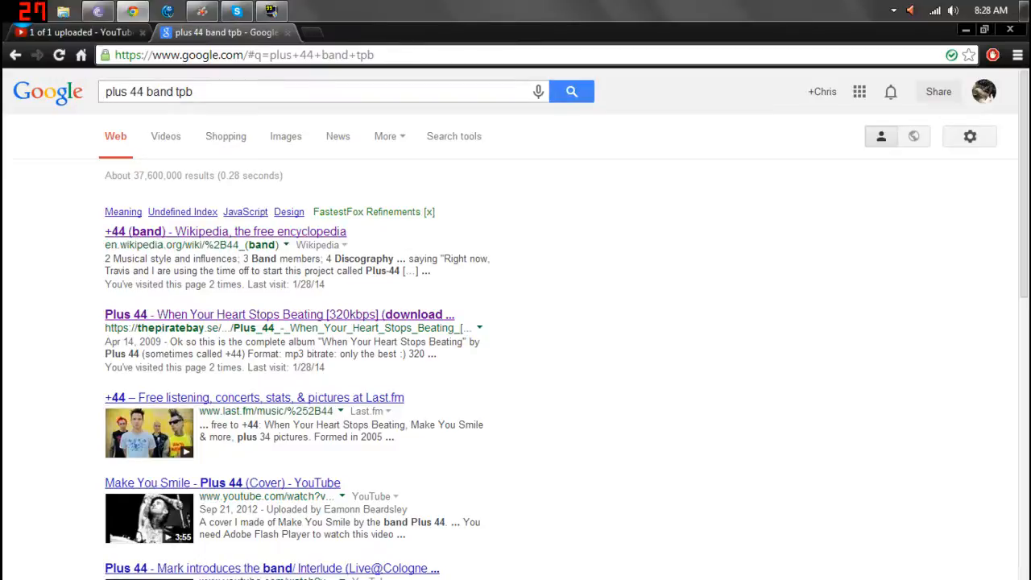
{"action": "scroll", "scroll_direction": "down", "scroll_amount": 3}
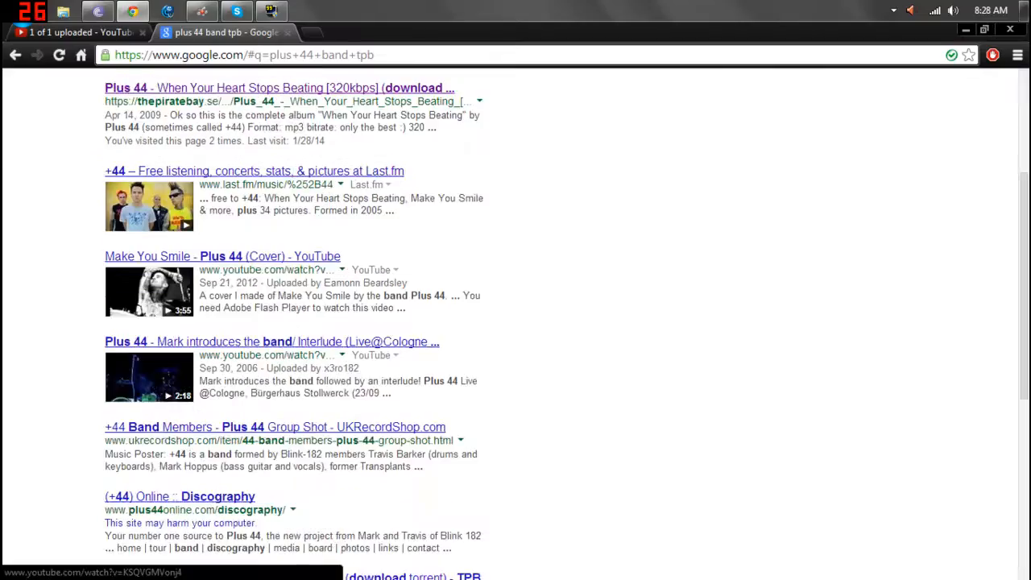
{"action": "scroll", "scroll_direction": "up", "scroll_amount": 3}
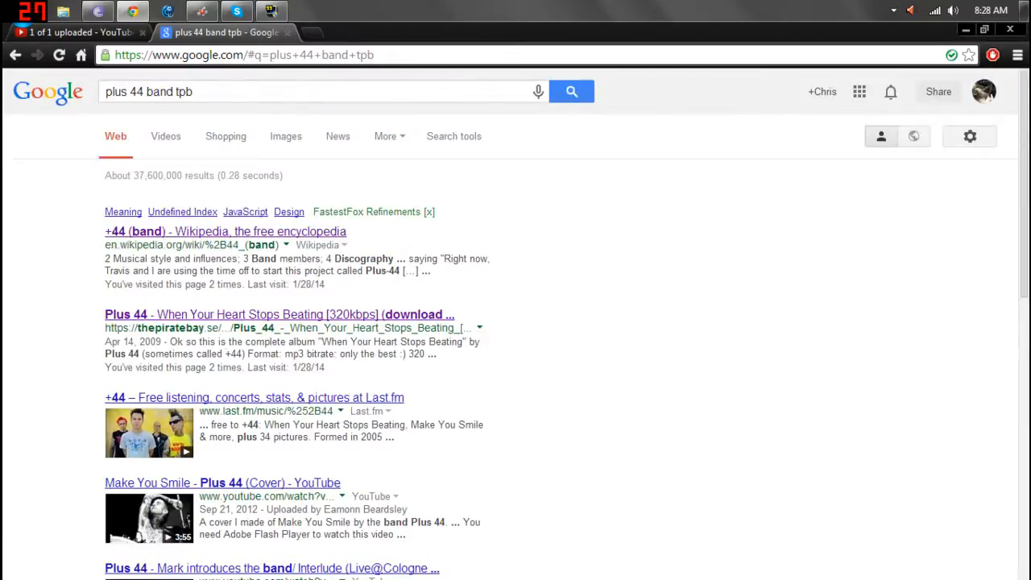
{"action": "left_click", "coordinate": [279, 314]}
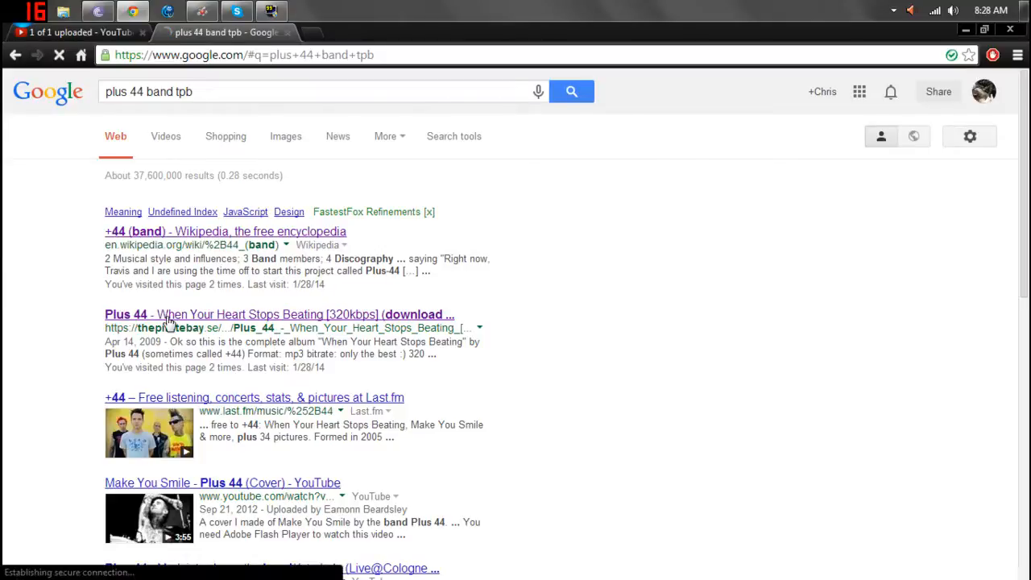
- Expand the torrent's Files list showing the twelve mp3 tracks on the Plus 44 album page
{"action": "left_click", "coordinate": [278, 315]}
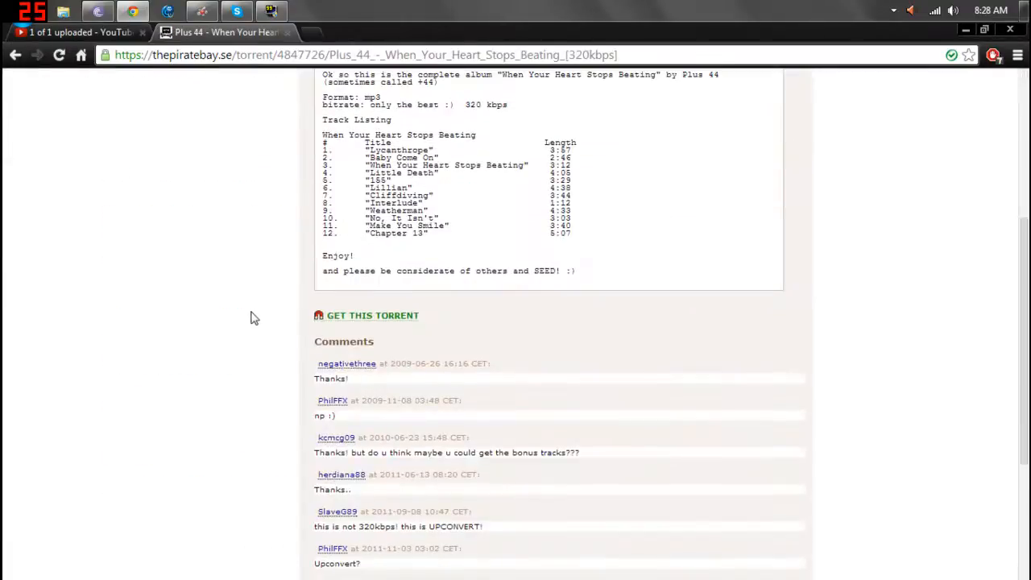
{"action": "scroll", "scroll_direction": "up", "scroll_amount": 3}
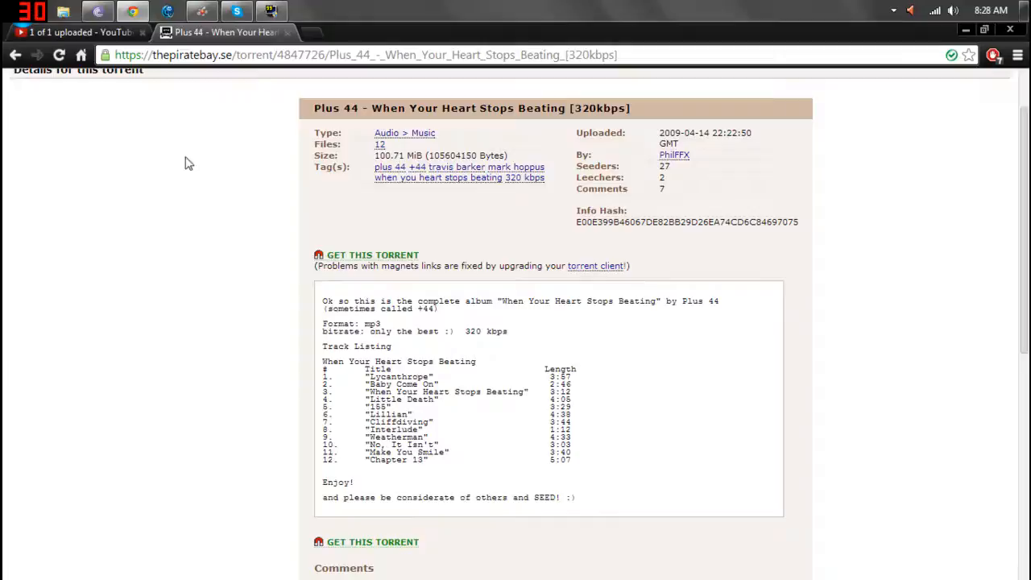
{"action": "scroll", "scroll_direction": "up", "scroll_amount": 3}
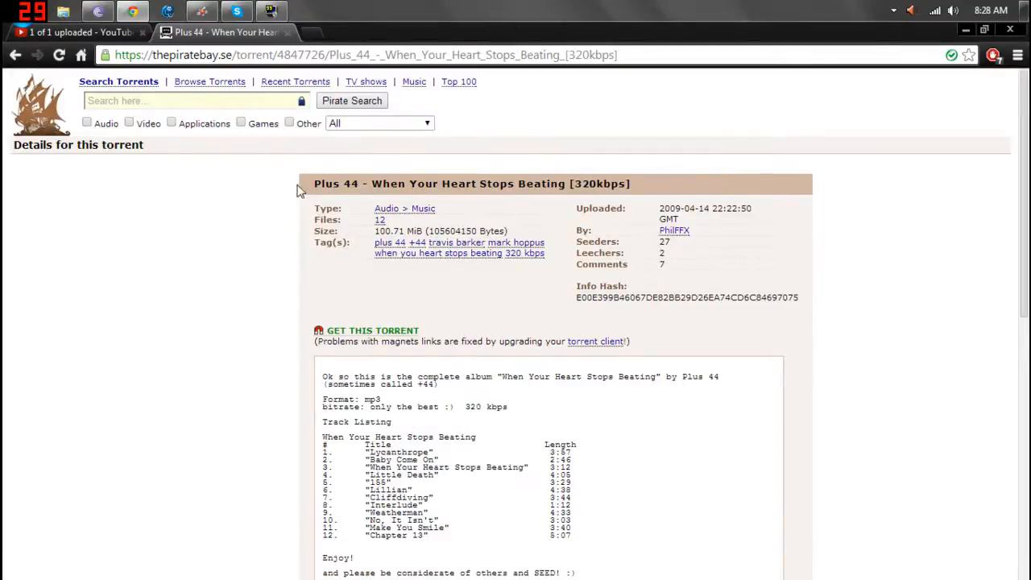
{"action": "mouse_move", "coordinate": [268, 226]}
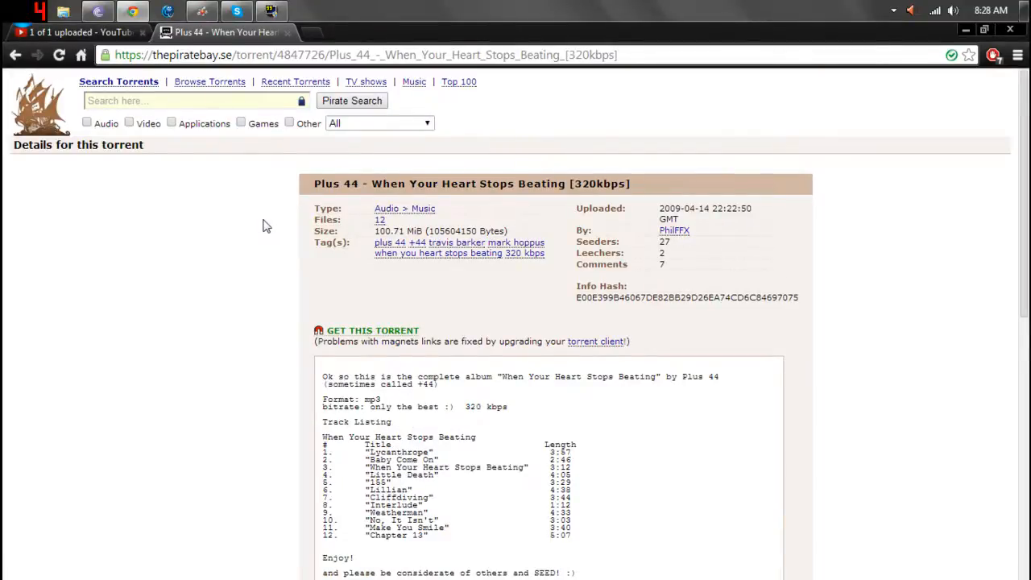
{"action": "scroll", "scroll_direction": "down", "scroll_amount": 3}
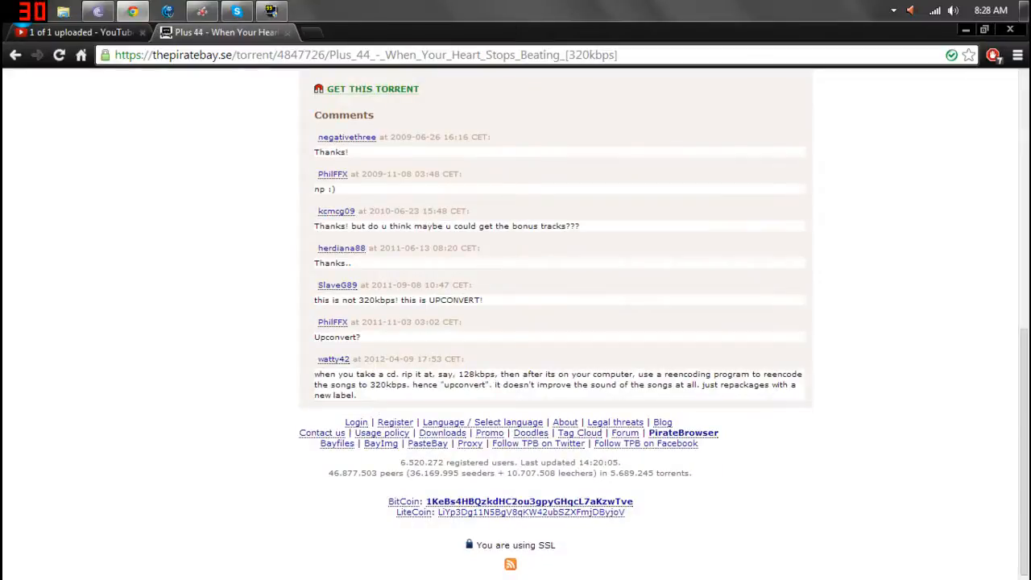
{"action": "double_click", "coordinate": [335, 395]}
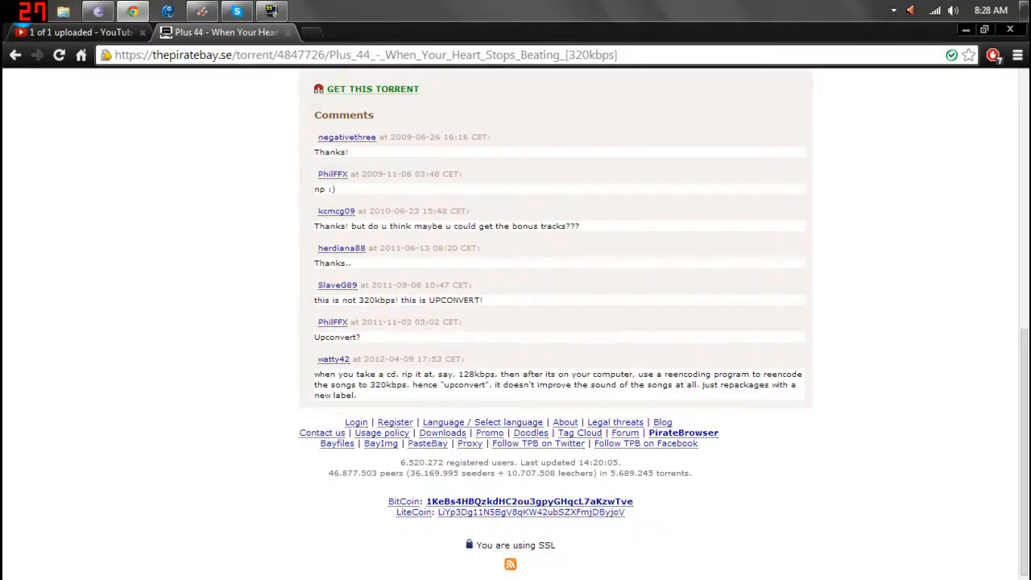
{"action": "mouse_move", "coordinate": [322, 369]}
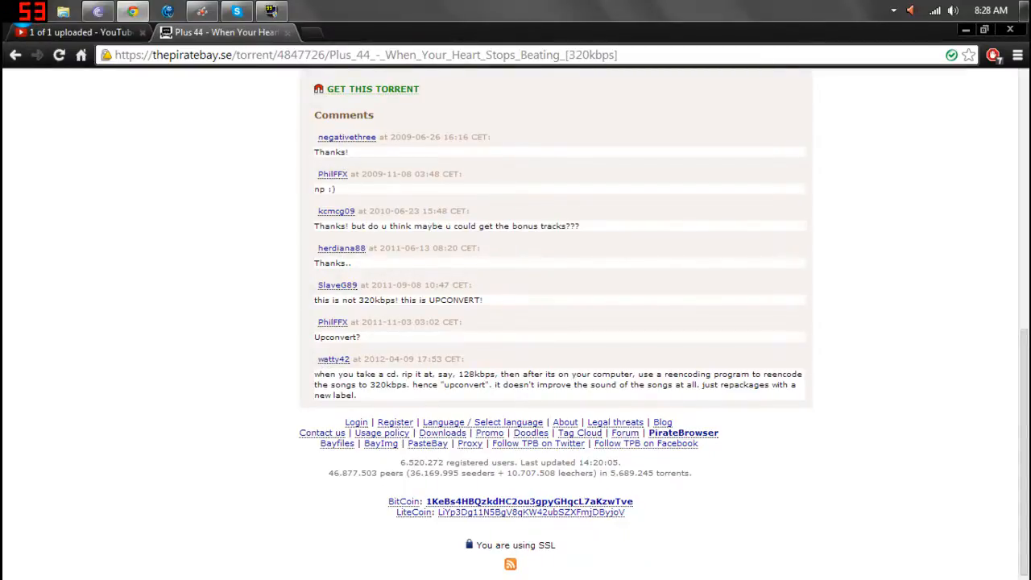
{"action": "scroll", "scroll_direction": "up", "scroll_amount": 3}
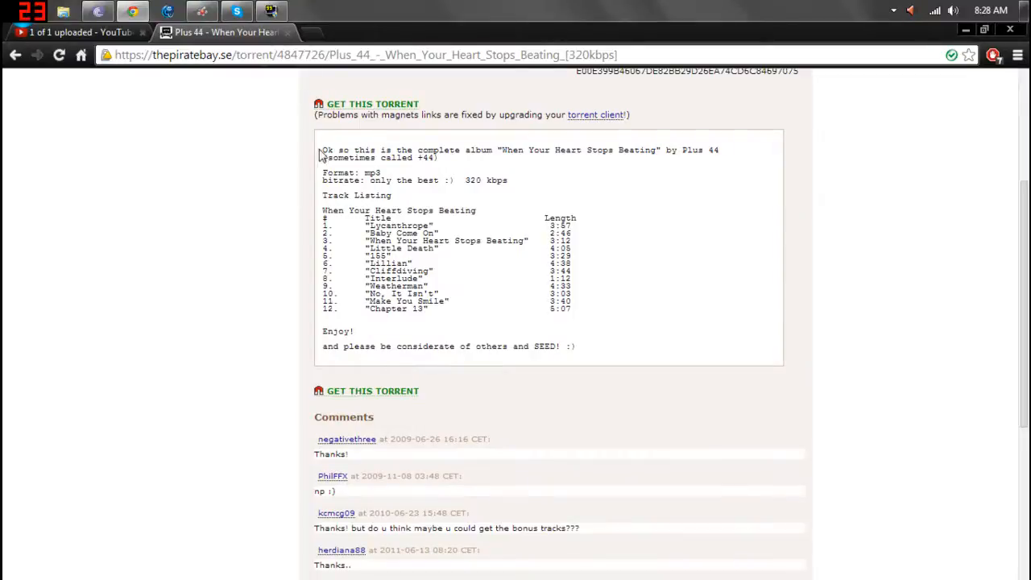
{"action": "scroll", "scroll_direction": "up", "scroll_amount": 3}
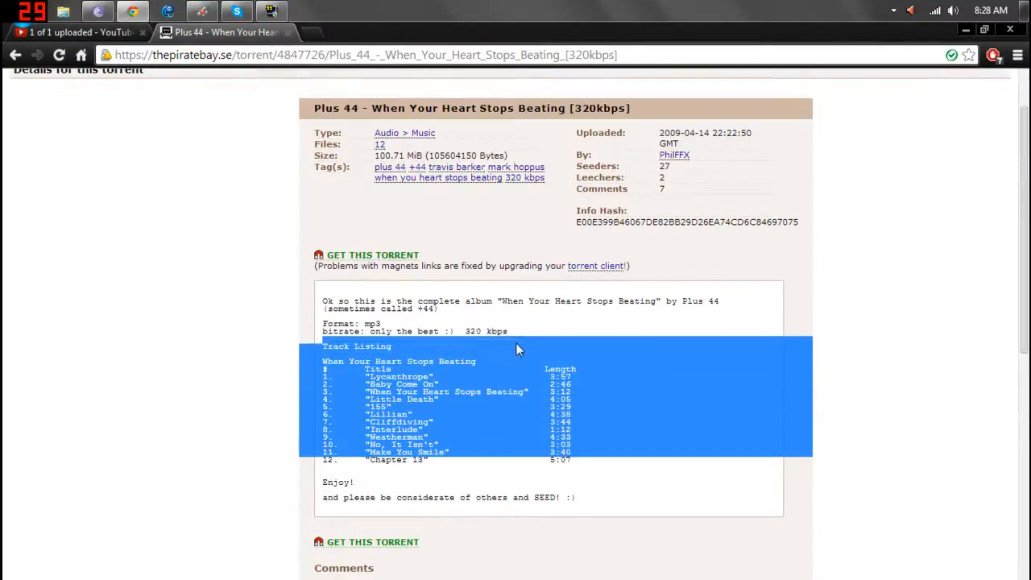
- Clear the text selection and scroll through the track listing with its file sizes
{"action": "left_click", "coordinate": [519, 348]}
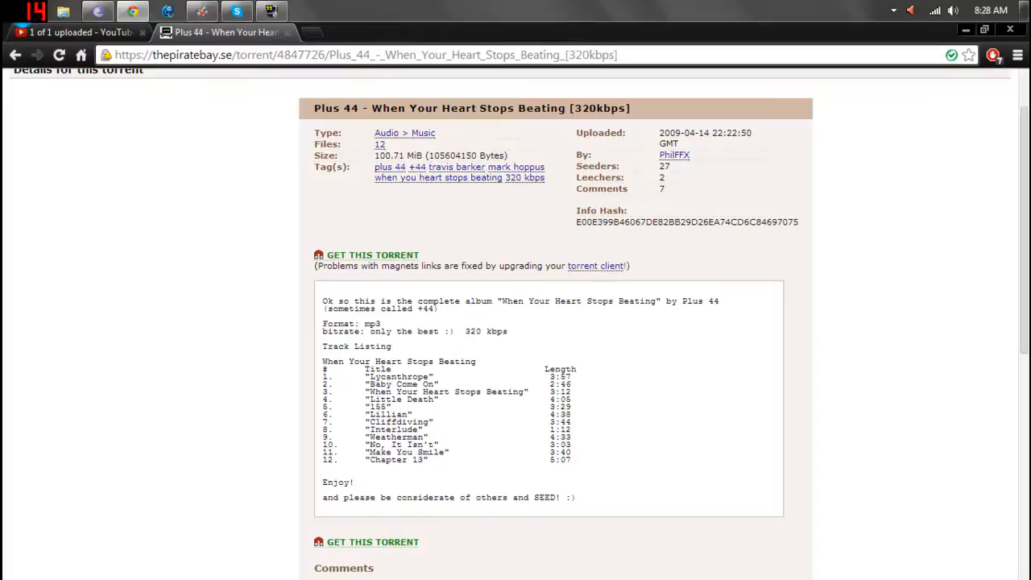
{"action": "mouse_move", "coordinate": [597, 266]}
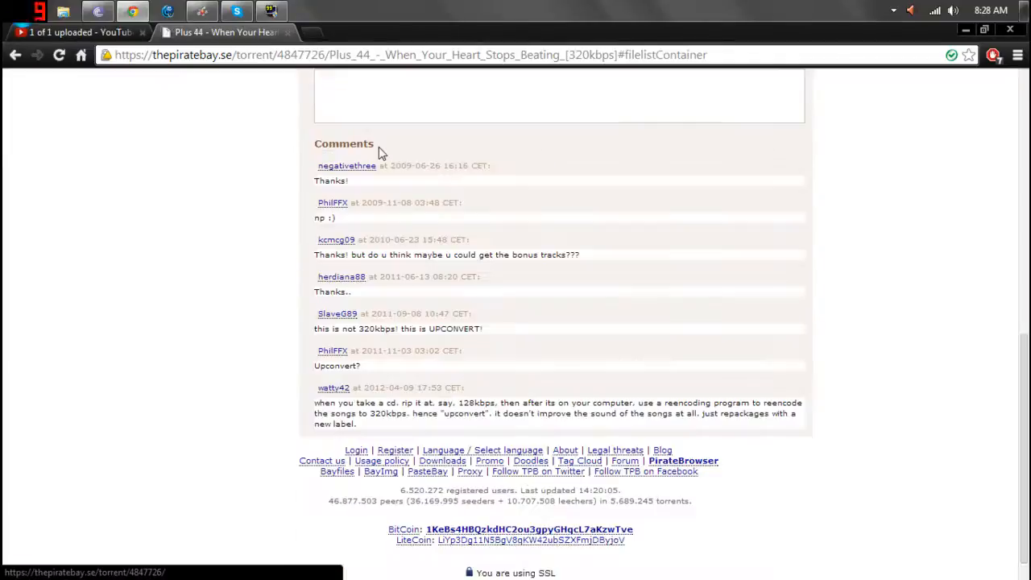
{"action": "scroll", "scroll_direction": "up", "scroll_amount": 3}
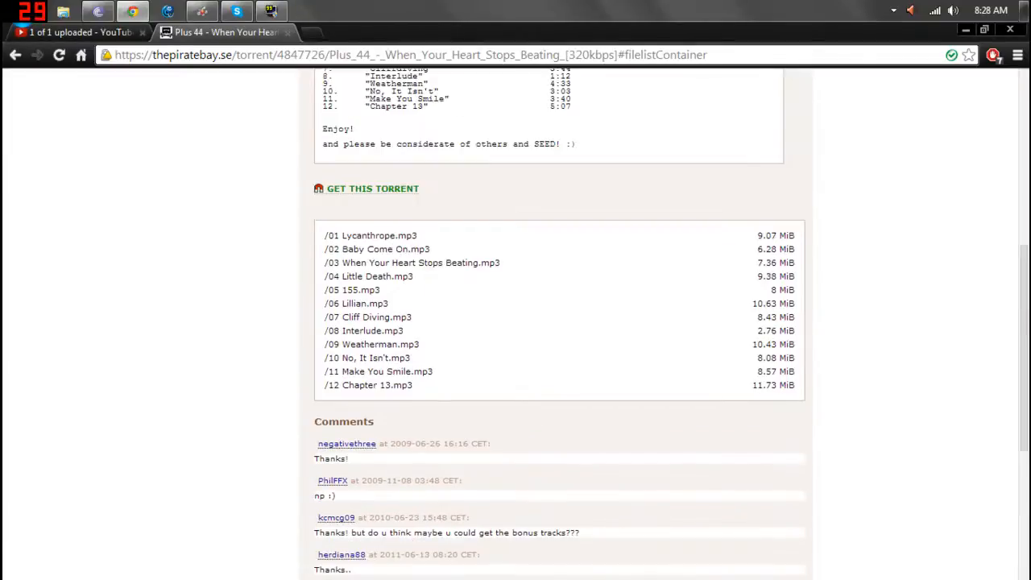
{"action": "mouse_move", "coordinate": [413, 342]}
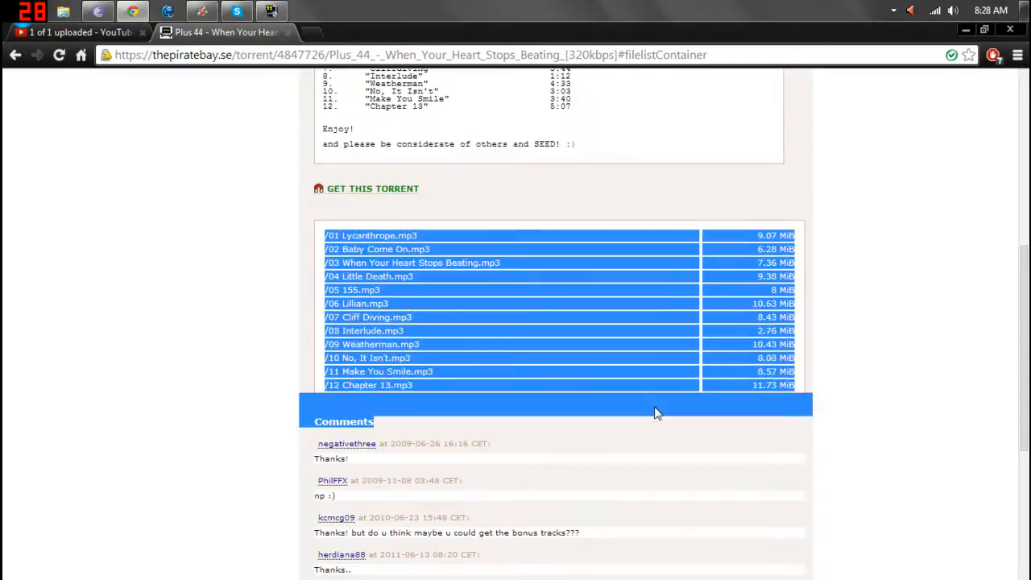
{"action": "scroll", "scroll_direction": "up", "scroll_amount": 3}
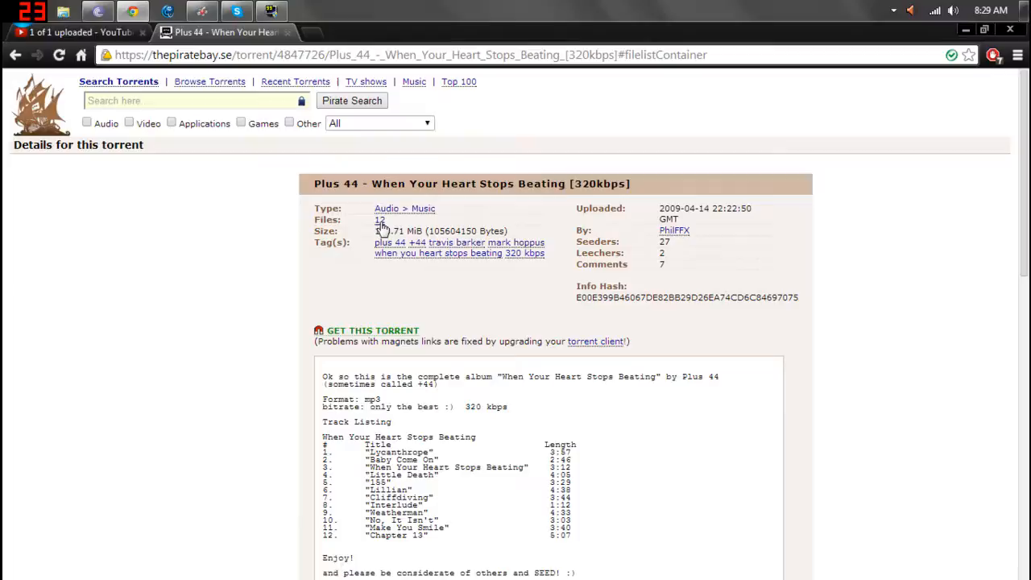
{"action": "scroll", "scroll_direction": "down", "scroll_amount": 3}
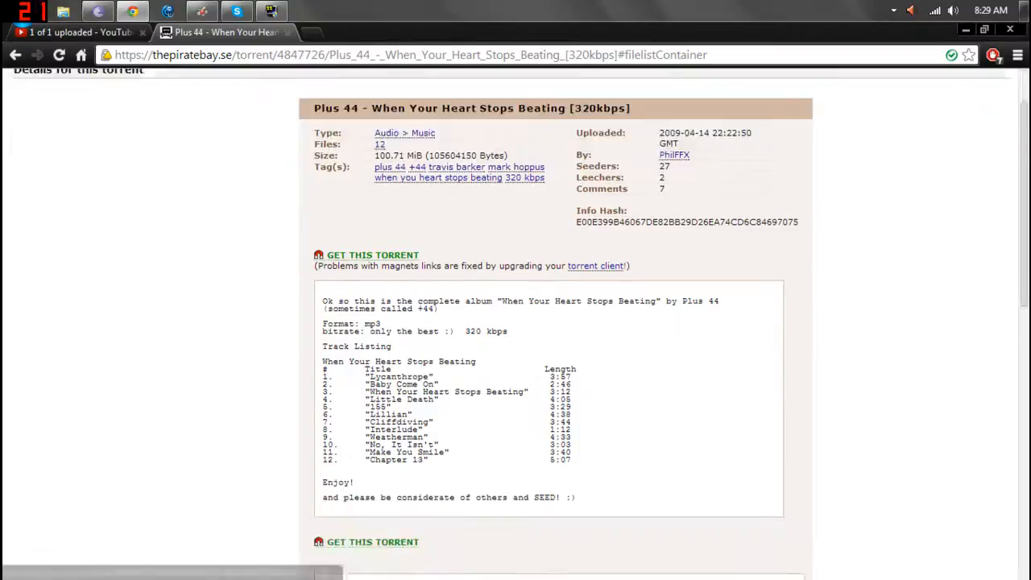
{"action": "scroll", "scroll_direction": "up", "scroll_amount": 3}
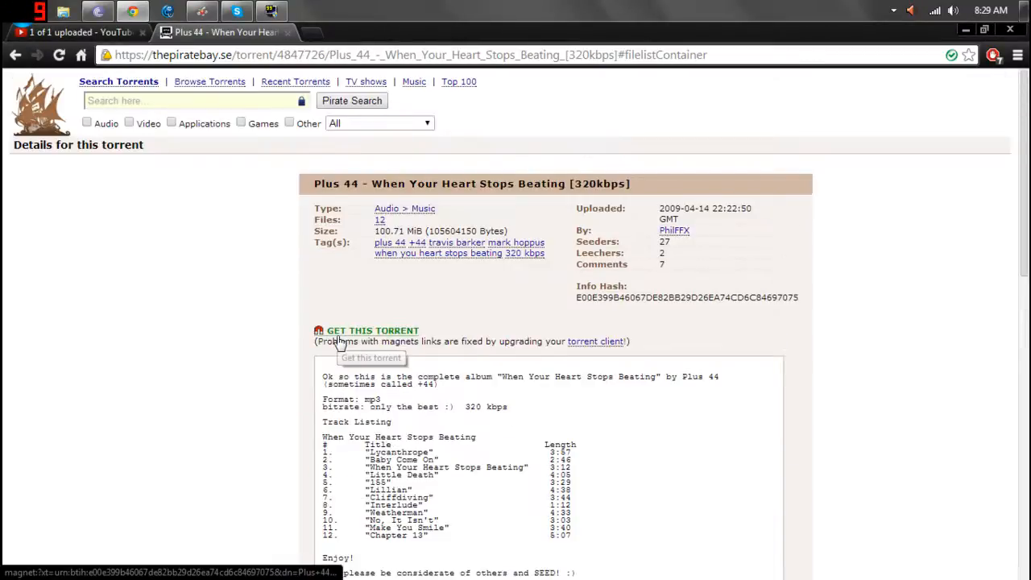
{"action": "scroll", "scroll_direction": "down", "scroll_amount": 3}
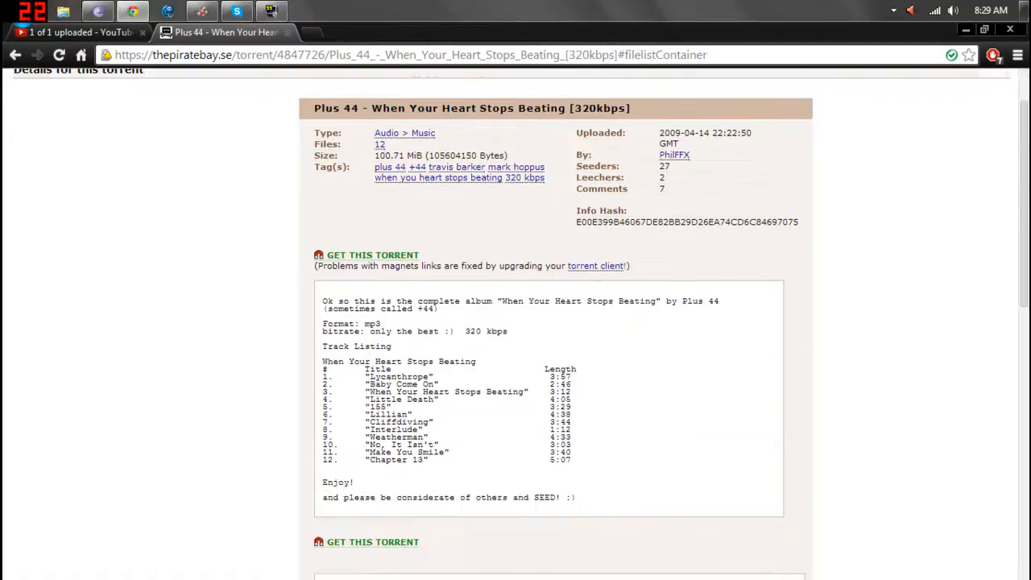
{"action": "scroll", "scroll_direction": "down", "scroll_amount": 3}
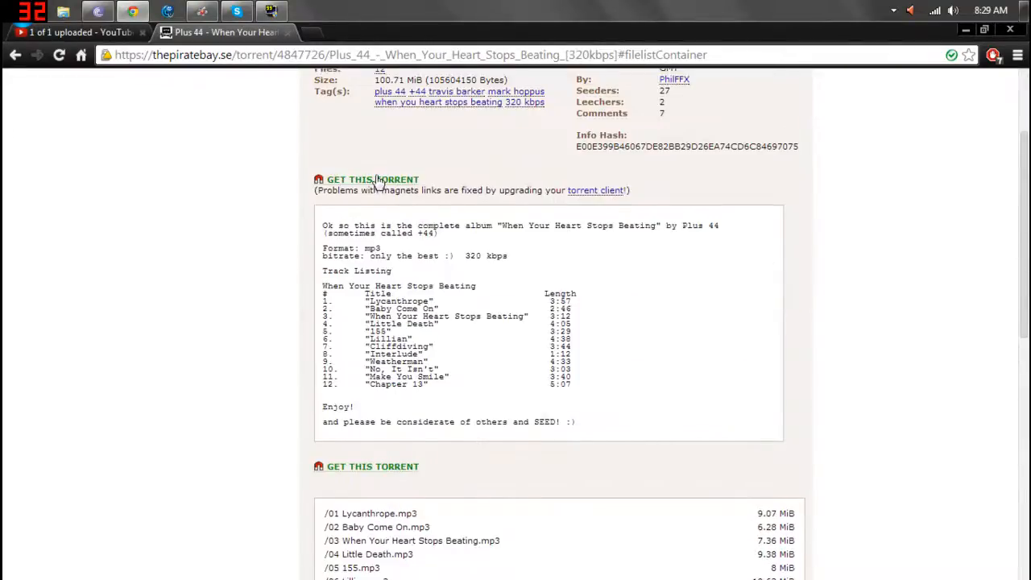
- Request the album via the GET THIS TORRENT magnet link, raising the External Protocol Request
{"action": "left_click", "coordinate": [372, 179]}
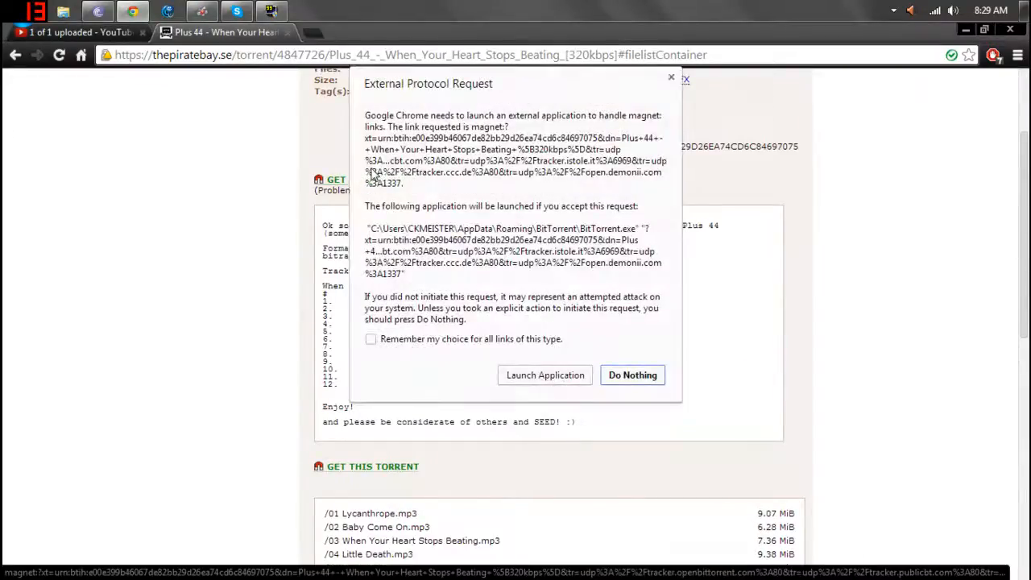
{"action": "mouse_move", "coordinate": [535, 357]}
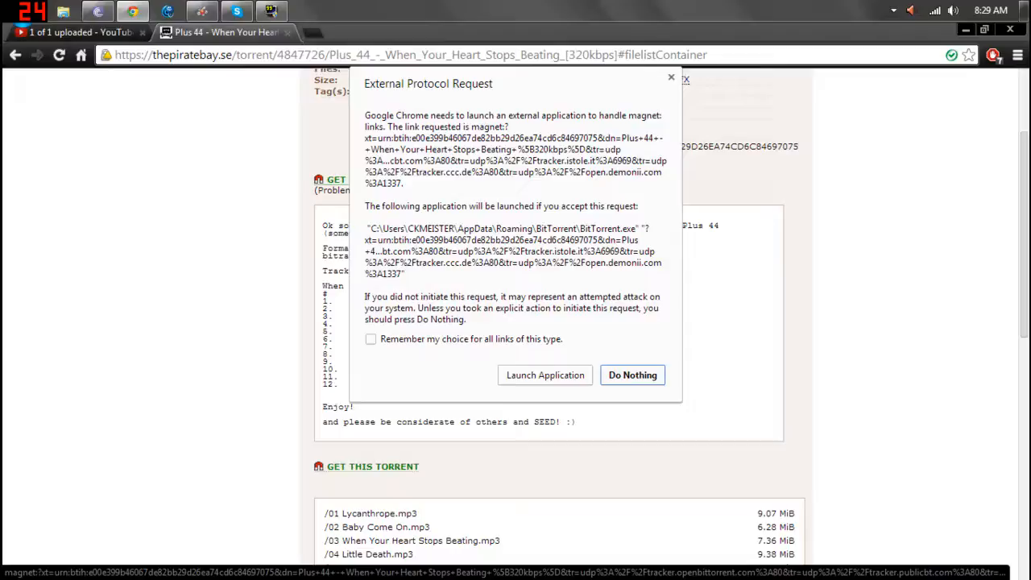
- Hand the magnet link to BitTorrent so the Add New Torrent dialog lists the twelve mp3s saving to Desktop\DESKTOP\music
{"action": "left_click", "coordinate": [632, 374]}
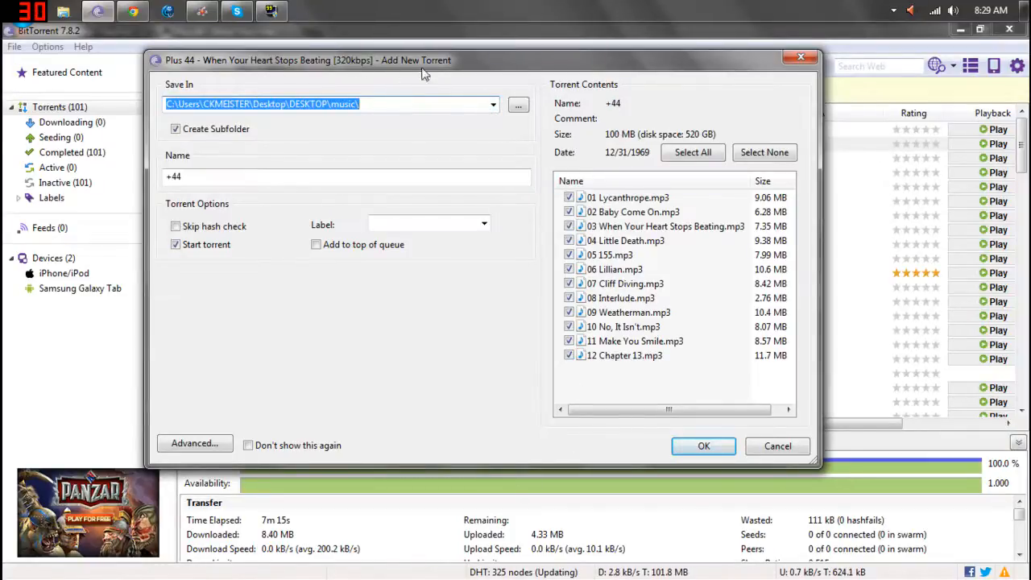
{"action": "mouse_move", "coordinate": [605, 213]}
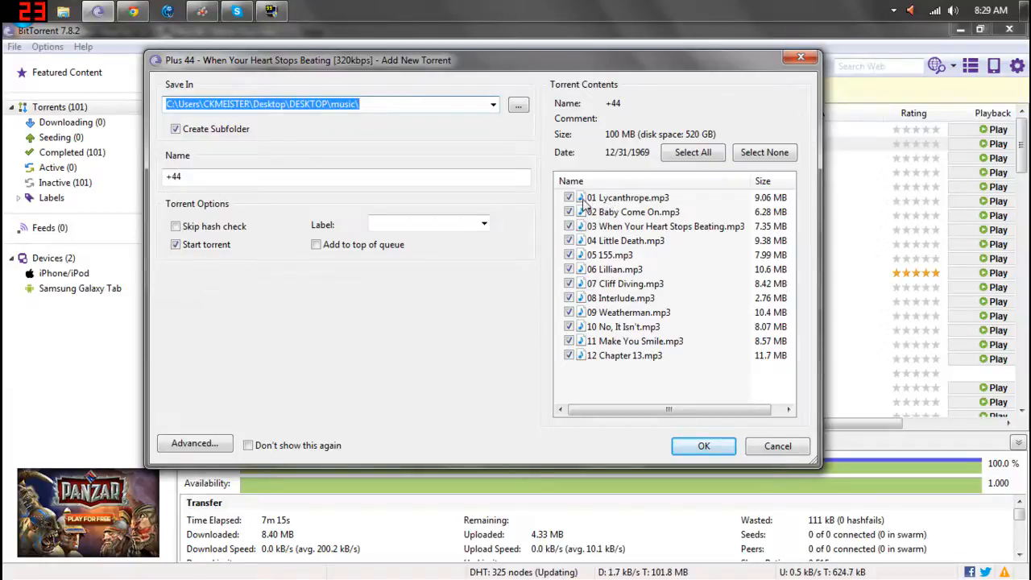
{"action": "mouse_move", "coordinate": [551, 153]}
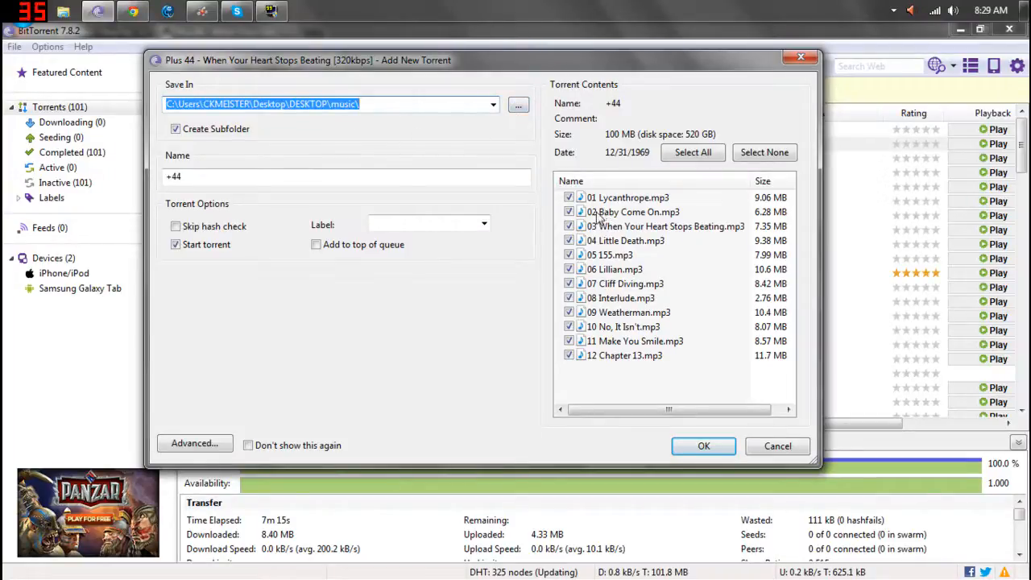
{"action": "mouse_move", "coordinate": [610, 213]}
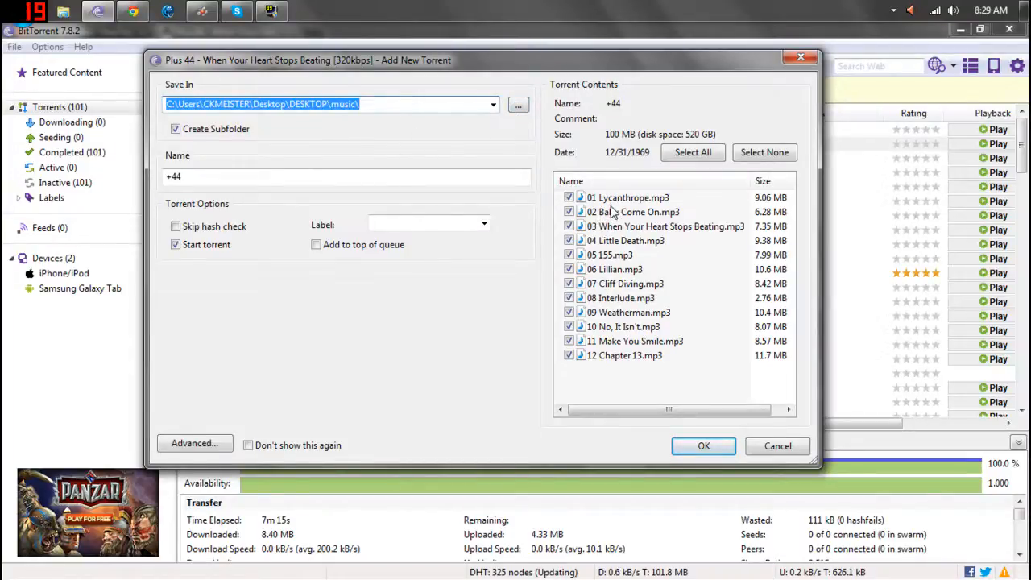
{"action": "mouse_move", "coordinate": [525, 149]}
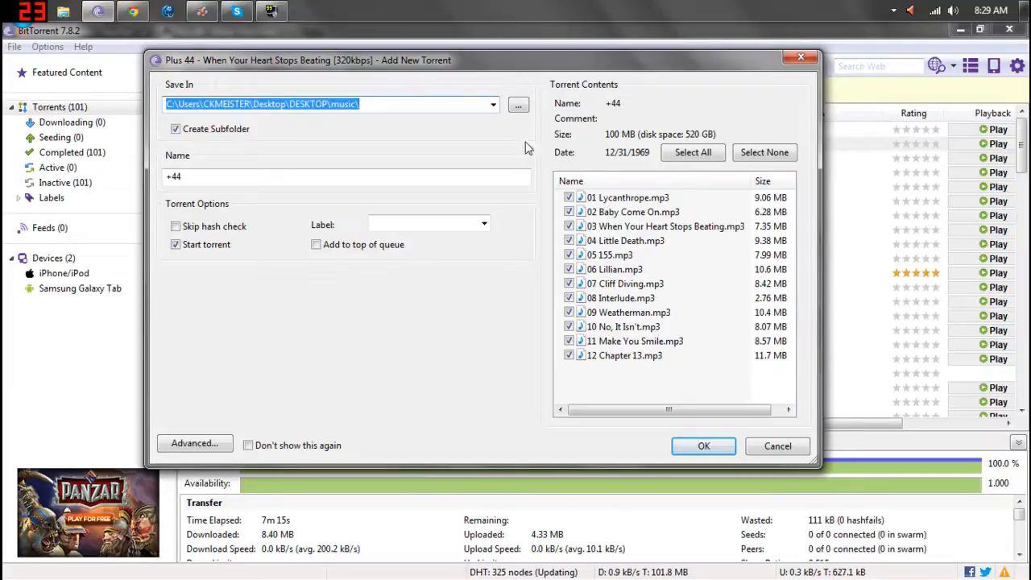
{"action": "left_click", "coordinate": [519, 103]}
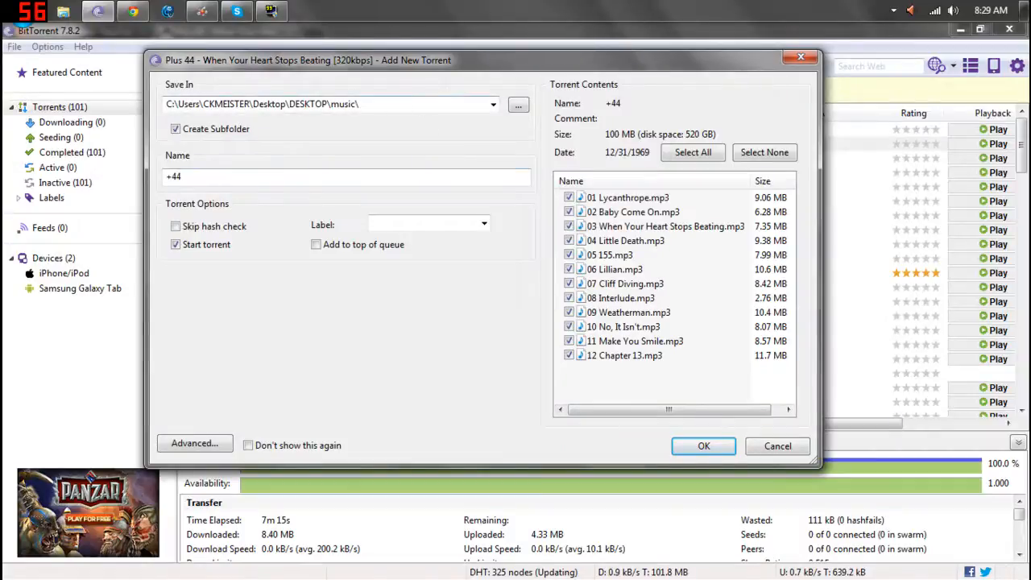
{"action": "mouse_move", "coordinate": [470, 193]}
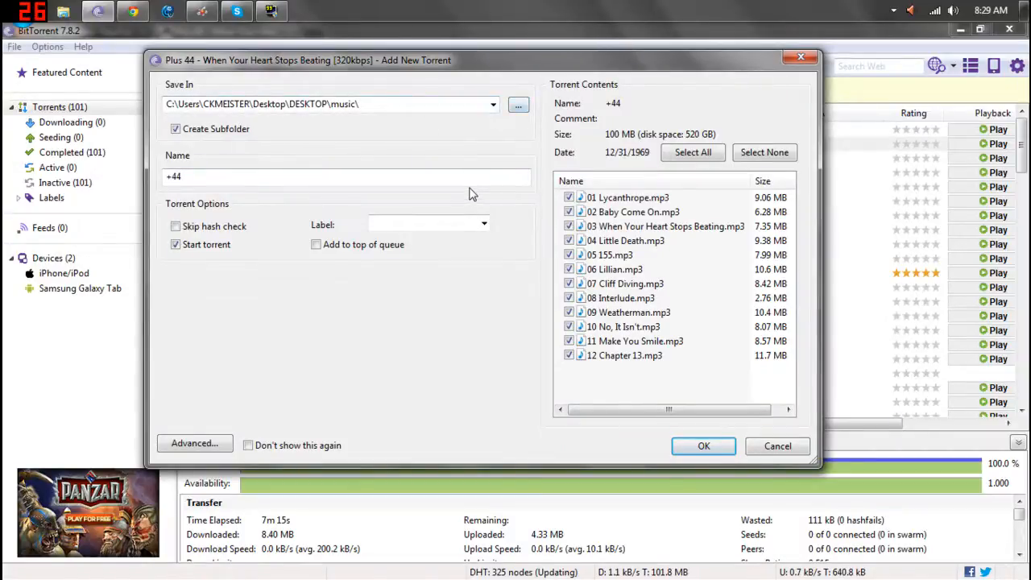
{"action": "mouse_move", "coordinate": [529, 310]}
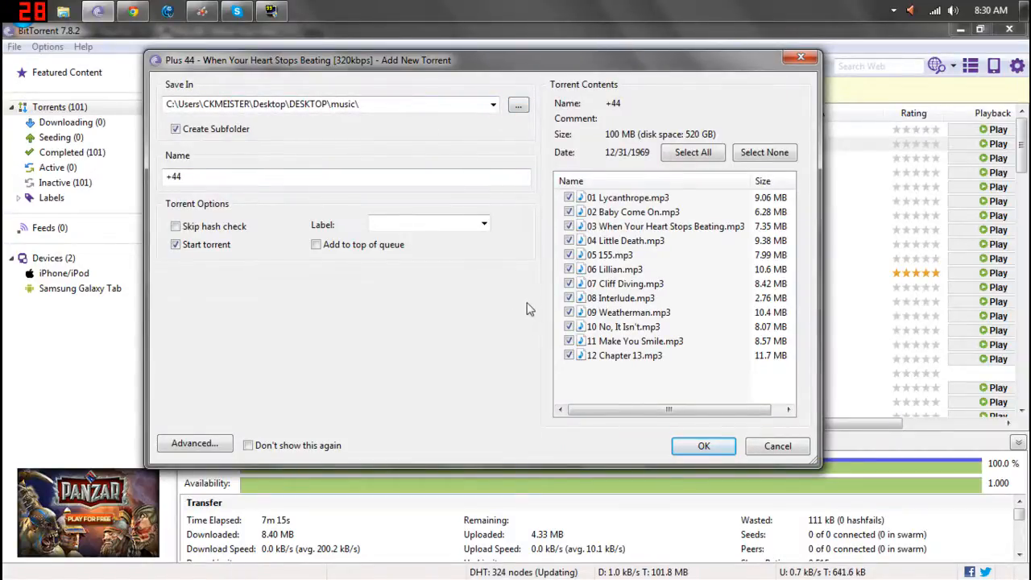
- Confirm adding the +44 album so it starts downloading, and select its row in the transfer list
{"action": "left_click", "coordinate": [703, 445]}
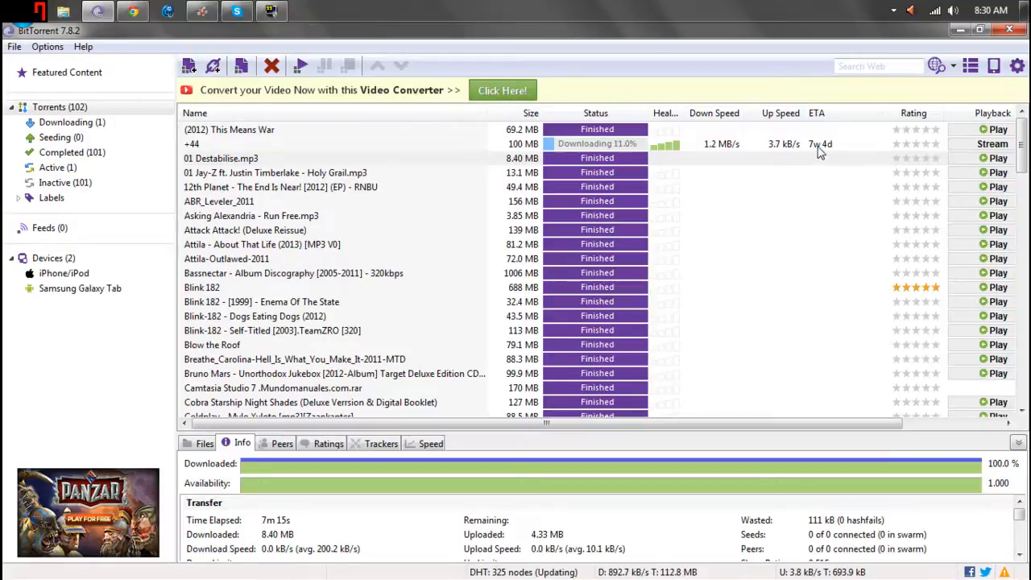
{"action": "mouse_move", "coordinate": [249, 150]}
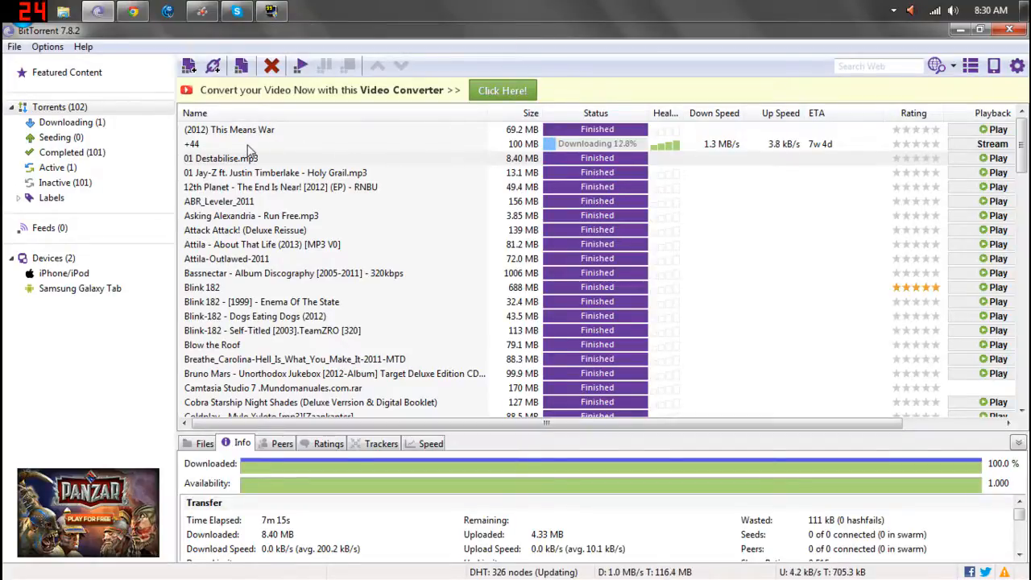
{"action": "left_click", "coordinate": [190, 144]}
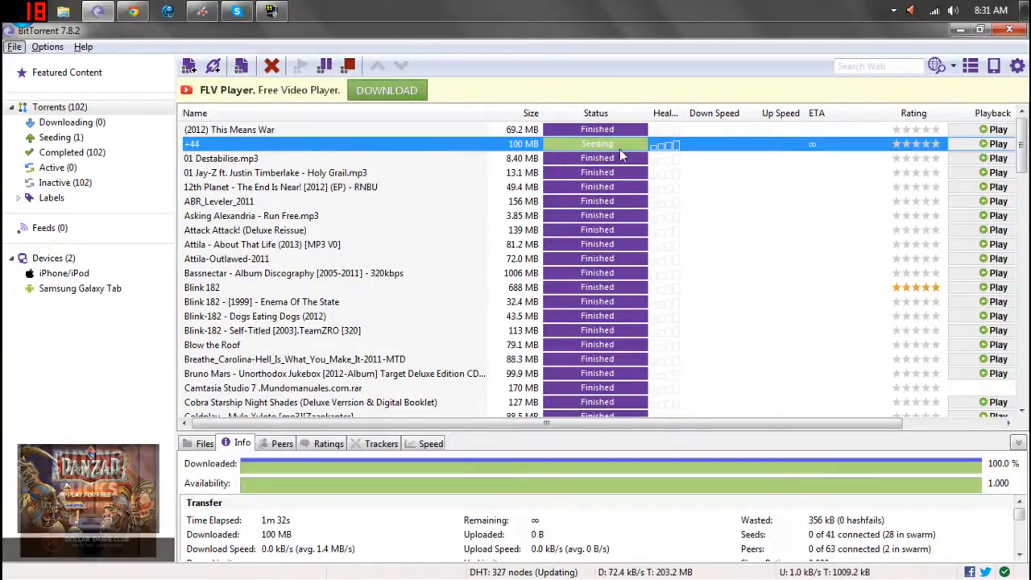
{"action": "mouse_move", "coordinate": [572, 146]}
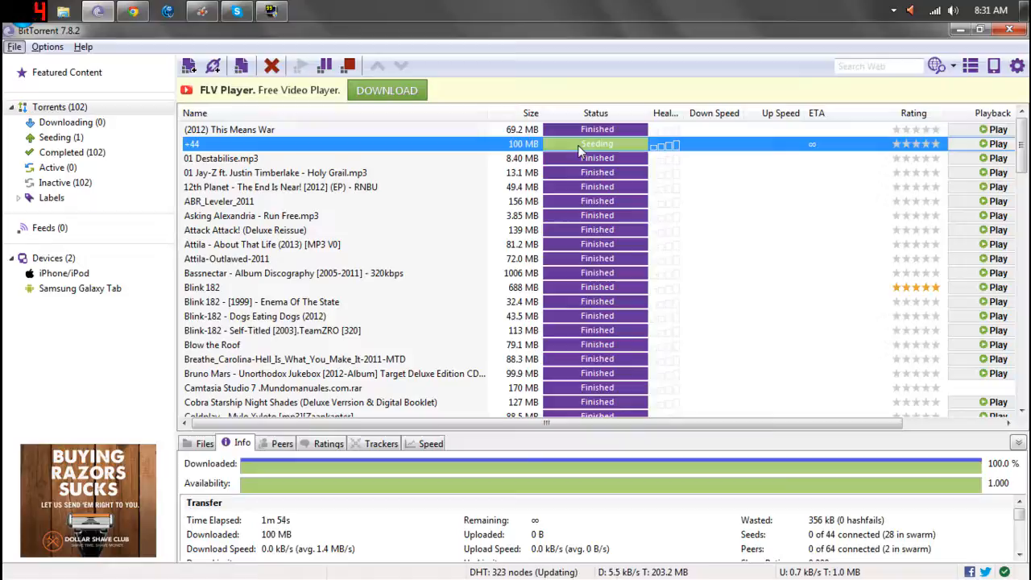
{"action": "mouse_move", "coordinate": [492, 148]}
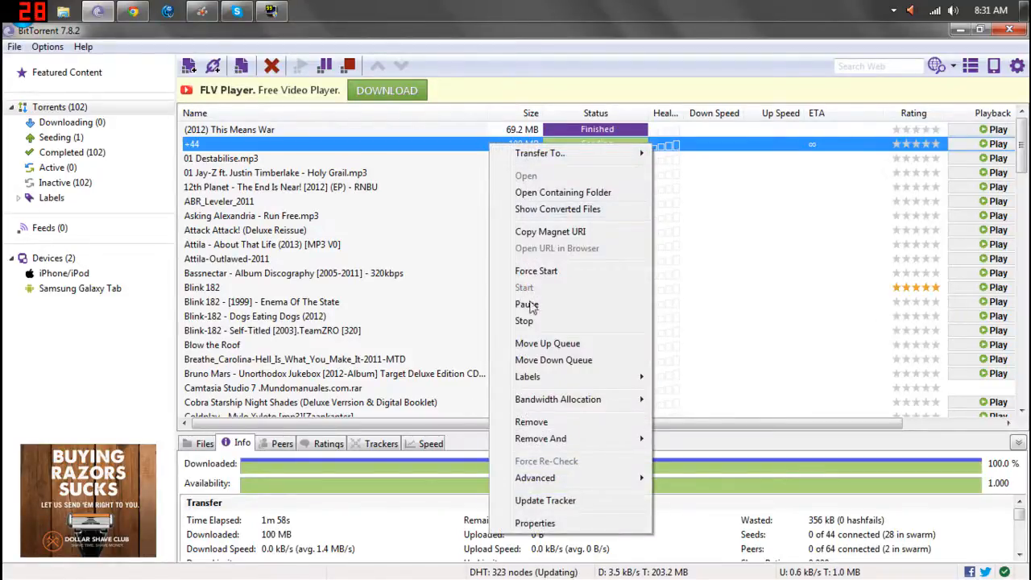
- Stop the finished +44 torrent, then start it again so its status reads Seeding
{"action": "left_click", "coordinate": [527, 303]}
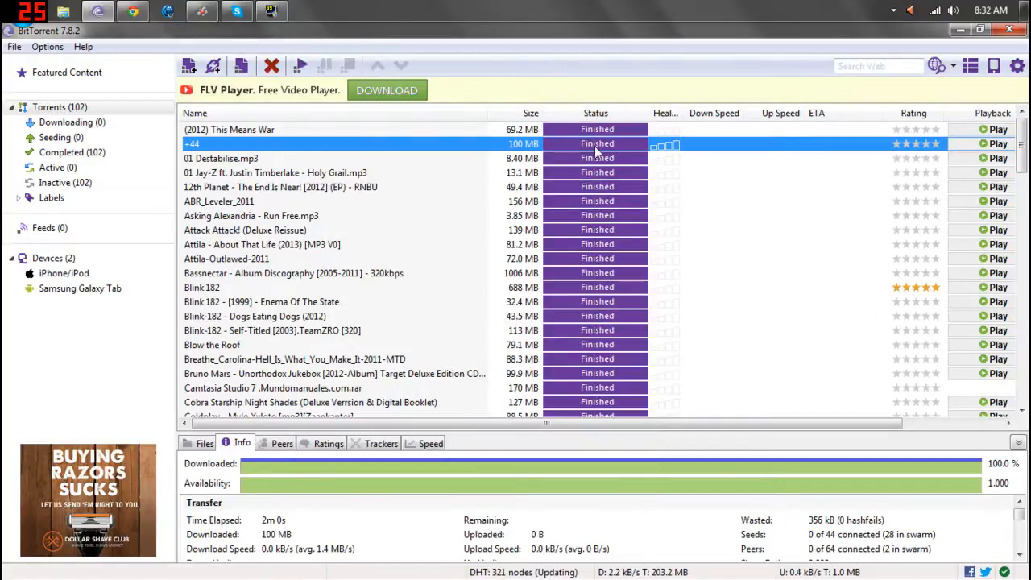
{"action": "mouse_move", "coordinate": [404, 152]}
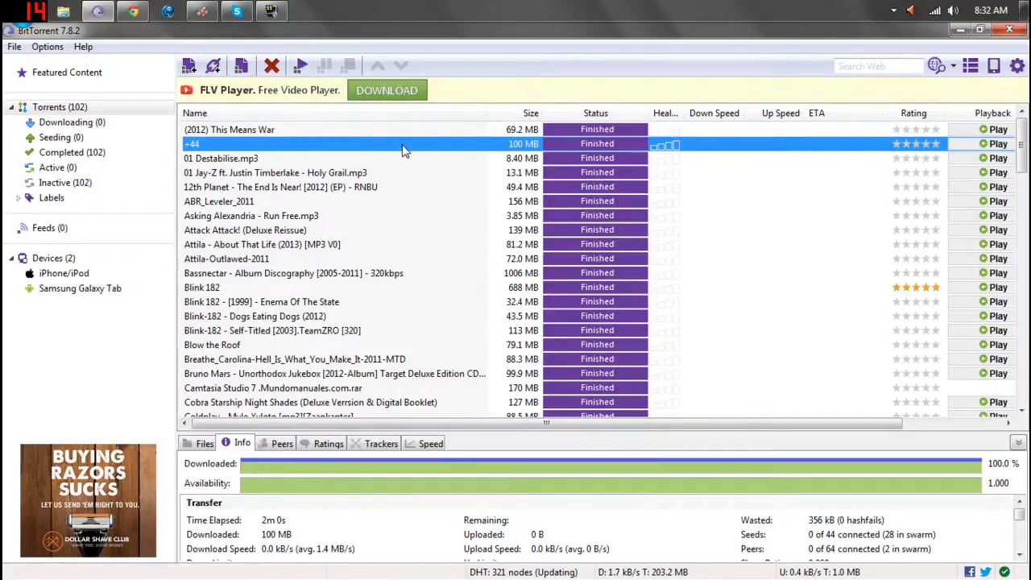
{"action": "left_click", "coordinate": [300, 64]}
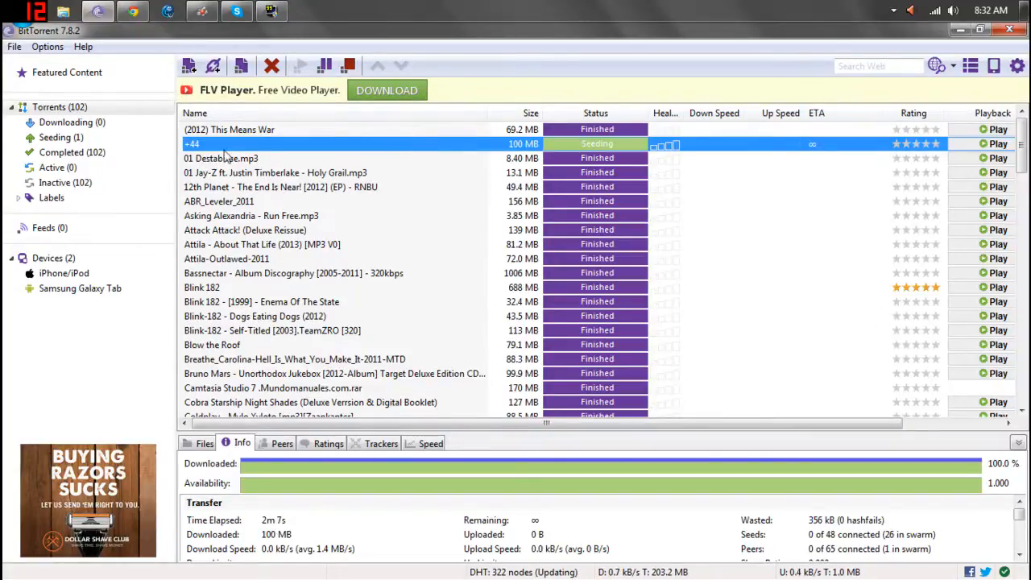
- Open the +44 torrent's containing folder, select all twelve mp3 tracks and drag them onto the desktop
{"action": "right_click", "coordinate": [193, 143]}
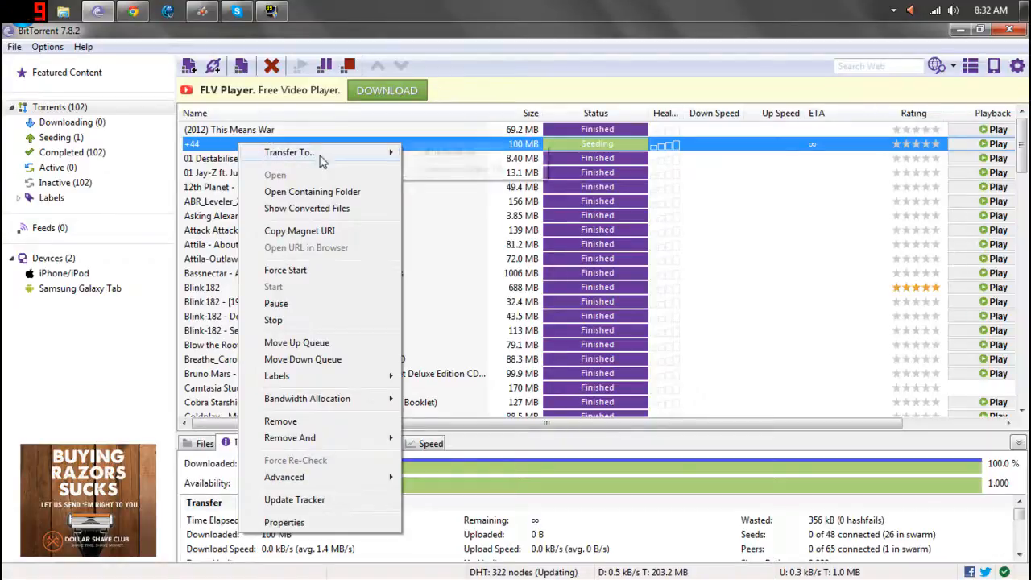
{"action": "mouse_move", "coordinate": [305, 200]}
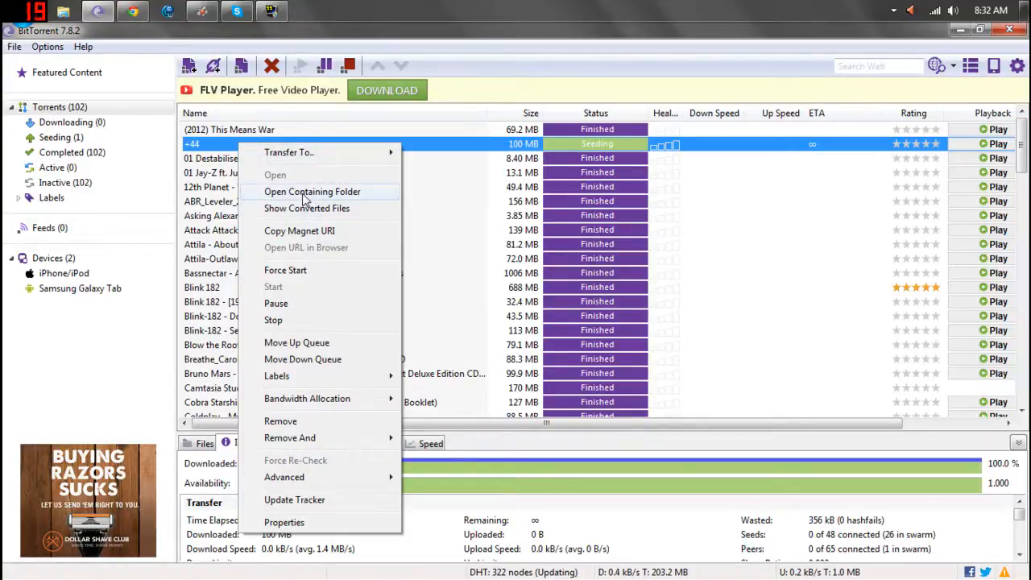
{"action": "mouse_move", "coordinate": [303, 200]}
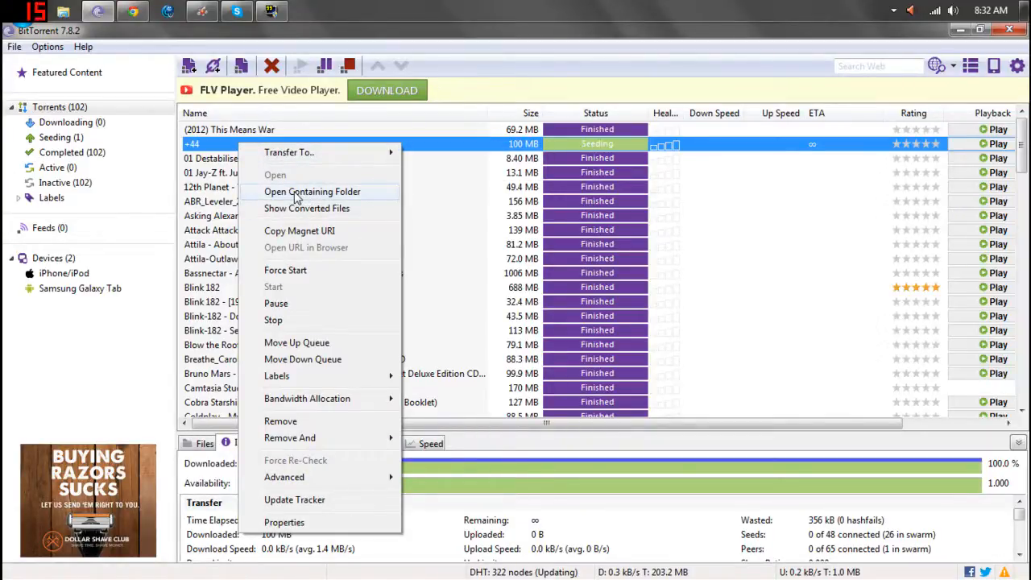
{"action": "left_click", "coordinate": [312, 190]}
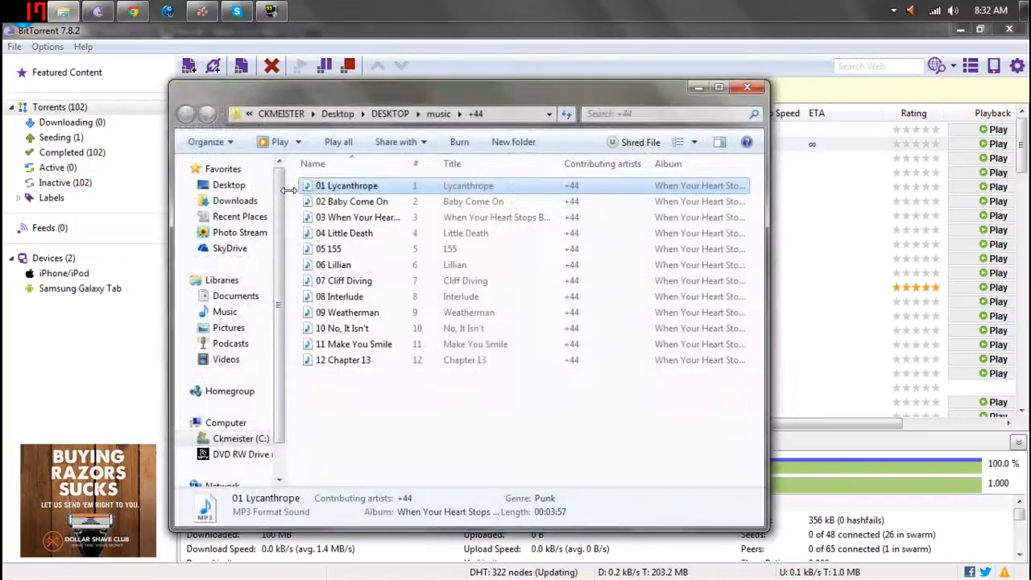
{"action": "key", "text": "ctrl+a"}
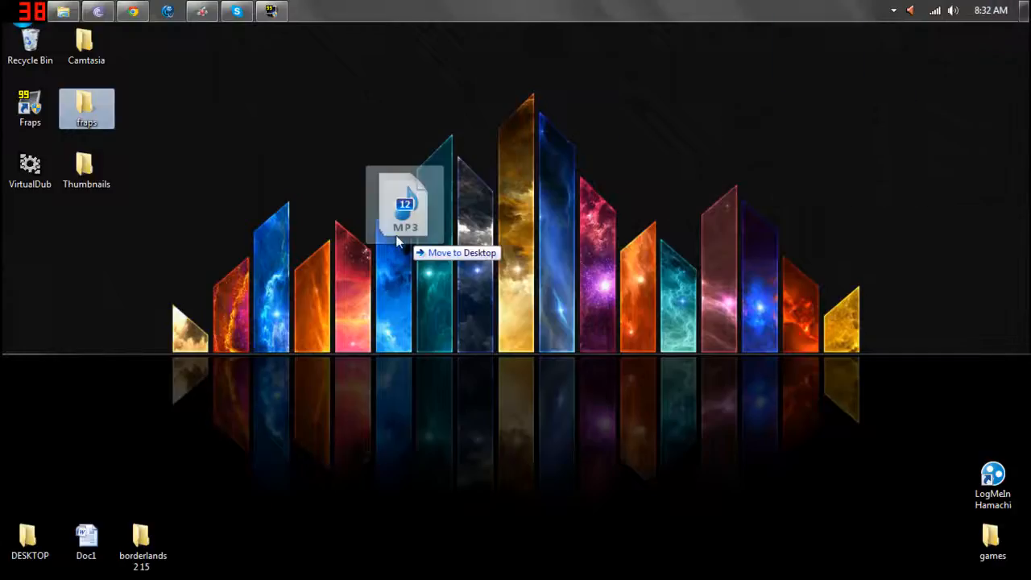
{"action": "left_click_drag", "start_coordinate": [406, 206], "coordinate": [160, 29]}
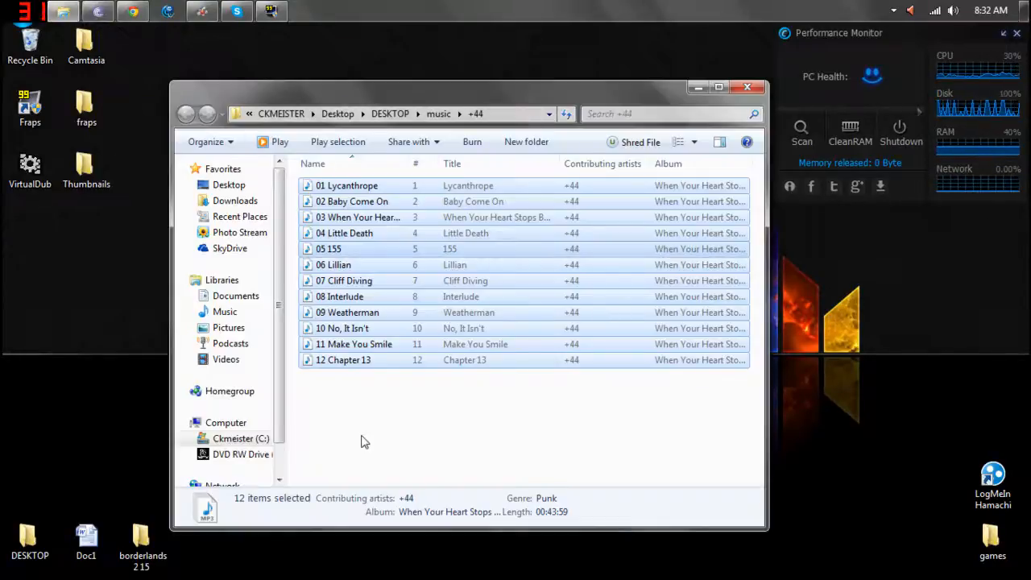
- Close the album's Explorer window, briefly show and dismiss the Start menu, leaving the desktop
{"action": "left_click", "coordinate": [748, 87]}
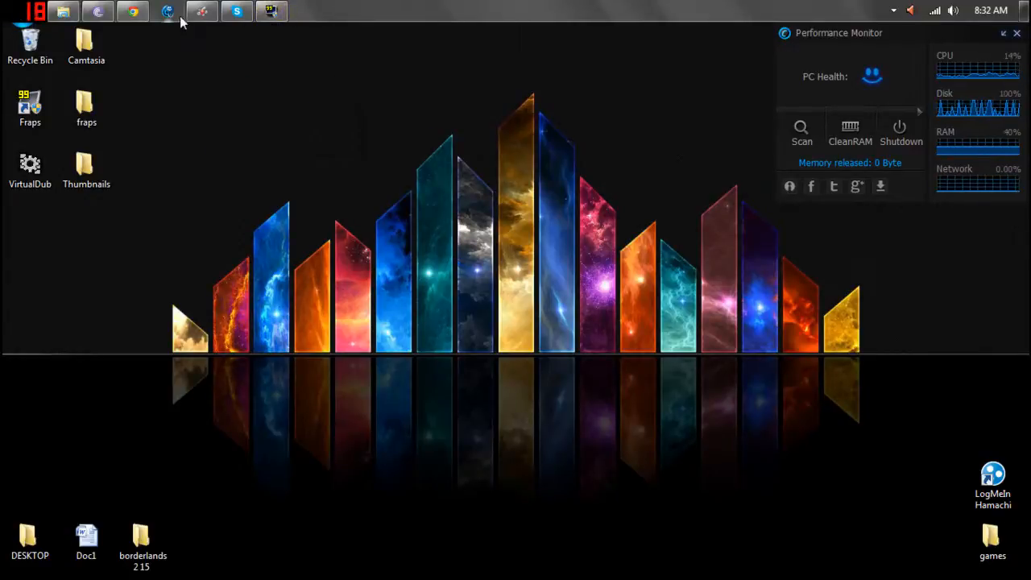
{"action": "left_click", "coordinate": [132, 11]}
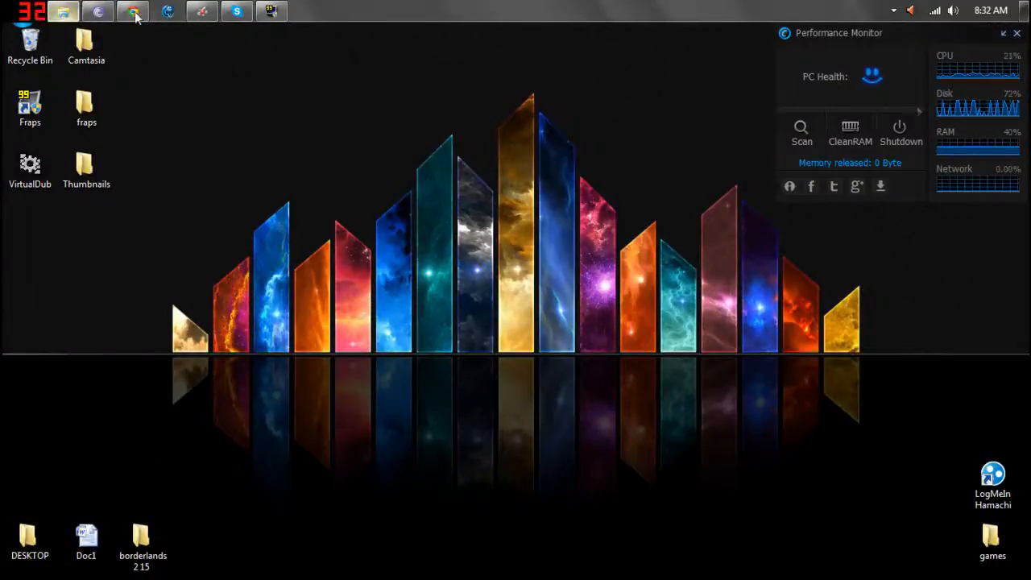
{"action": "left_click", "coordinate": [20, 15]}
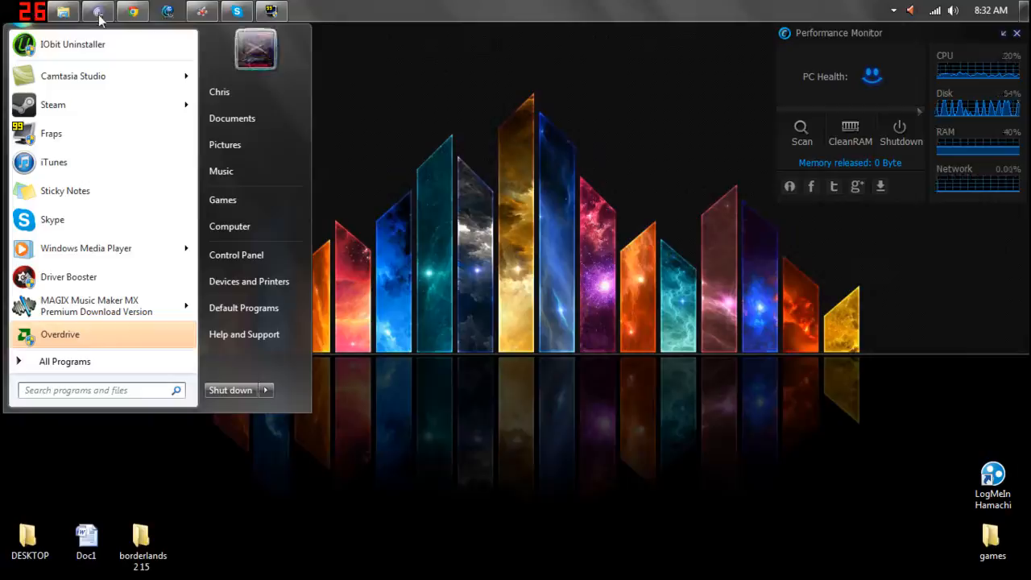
{"action": "left_click", "coordinate": [242, 113]}
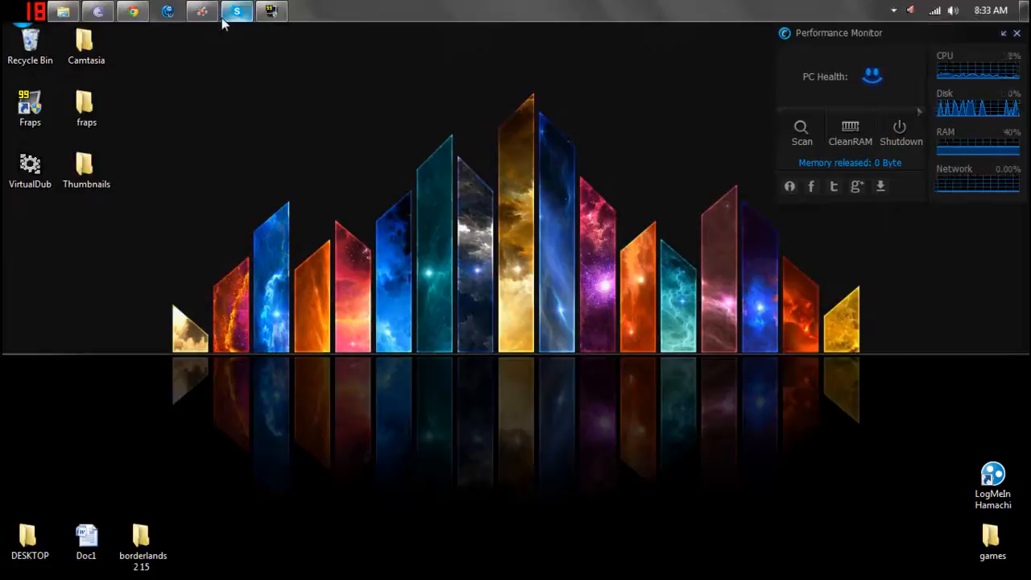
{"action": "mouse_move", "coordinate": [134, 11]}
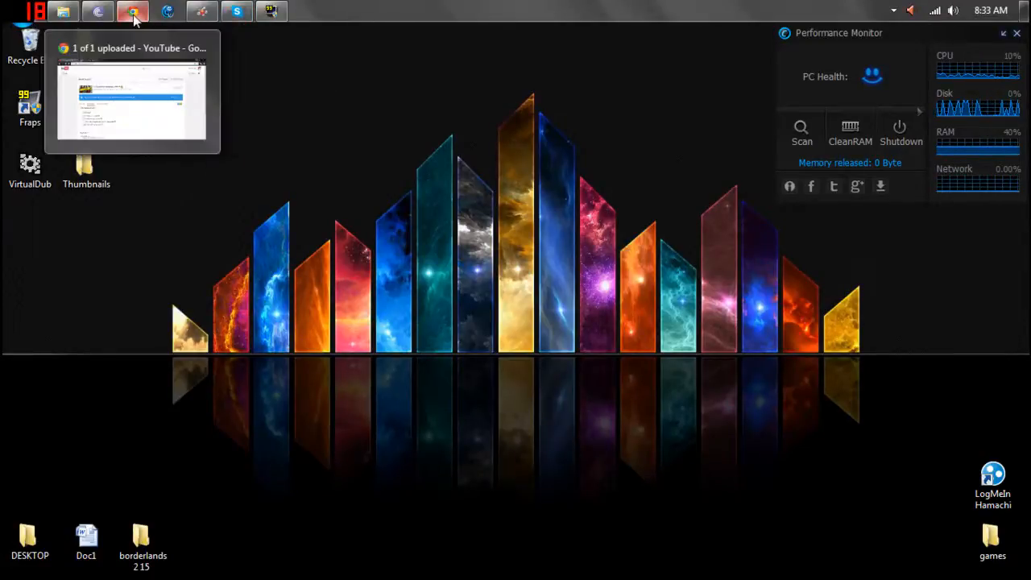